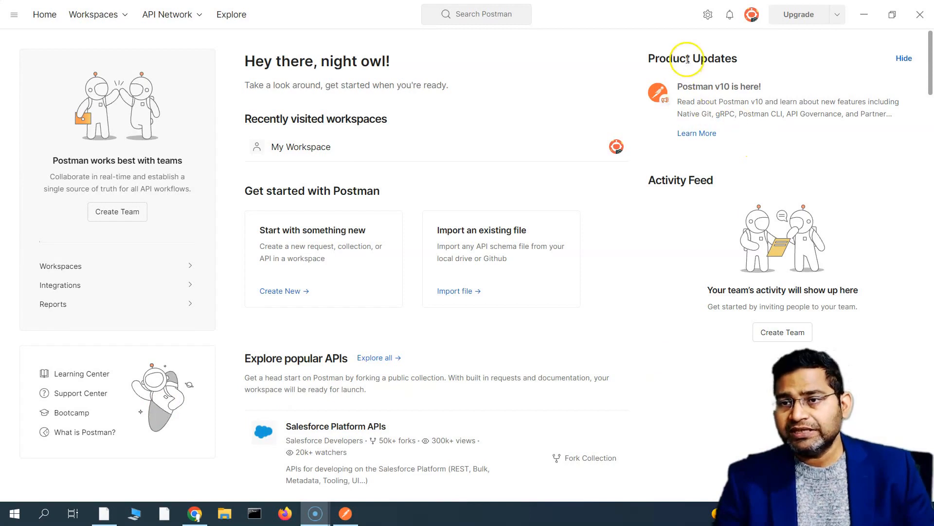
pyautogui.moveTo(520, 242)
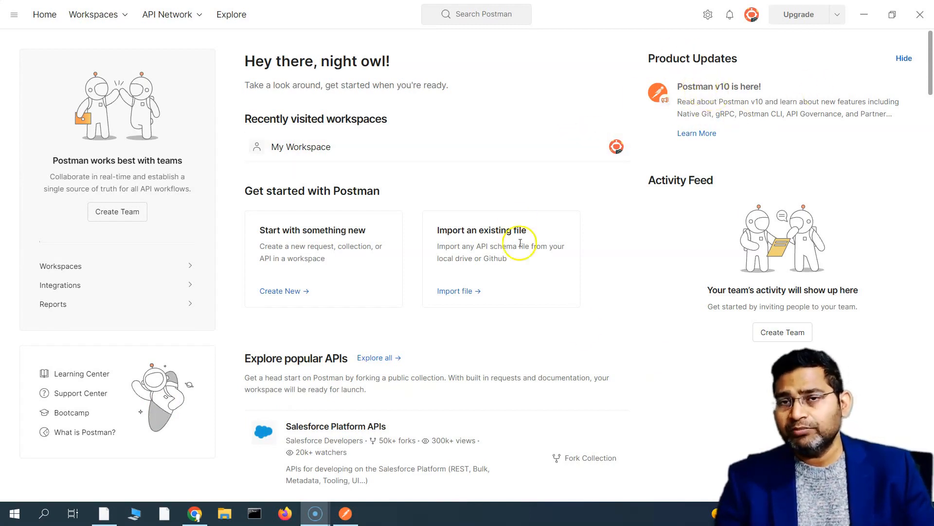
pyautogui.moveTo(592, 331)
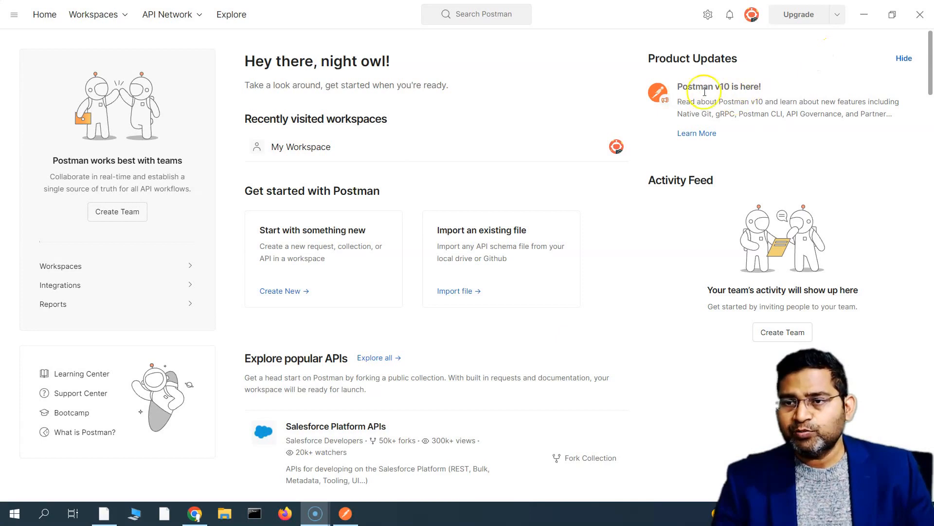
pyautogui.moveTo(795, 122)
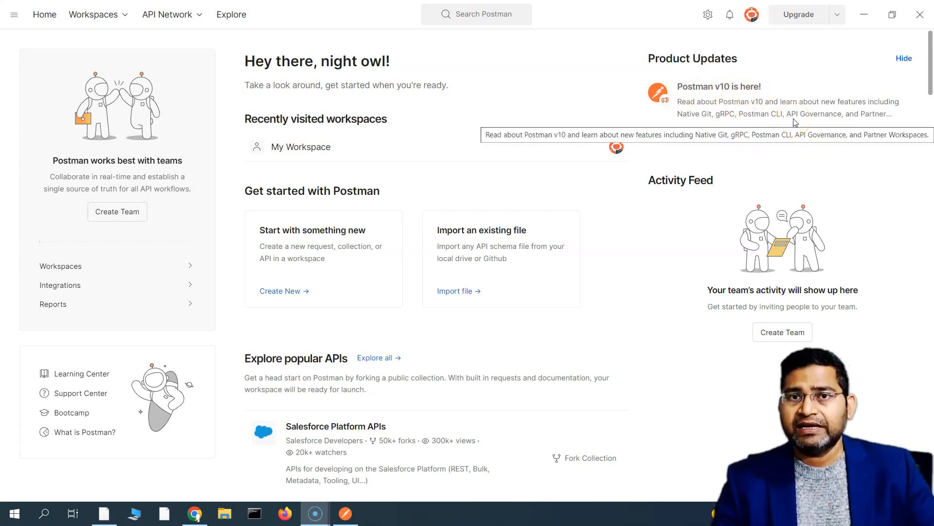
pyautogui.moveTo(678, 245)
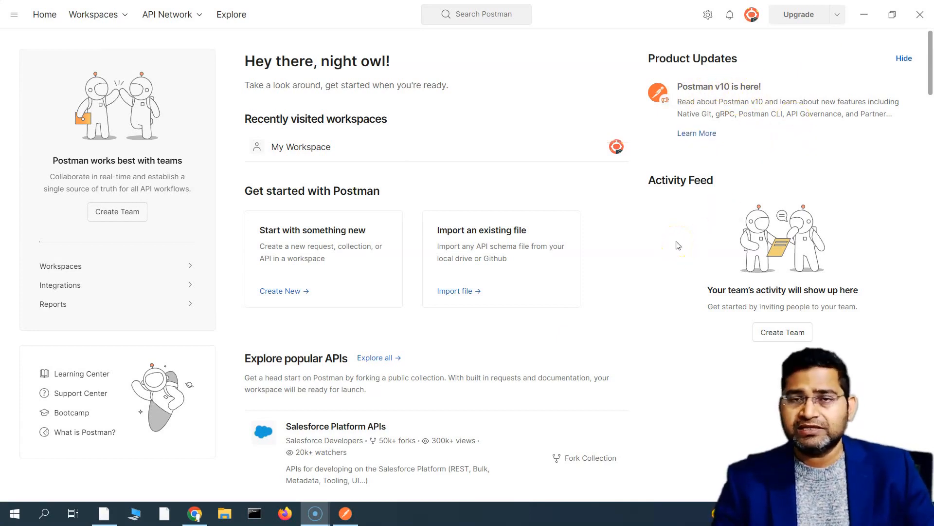
pyautogui.moveTo(683, 79)
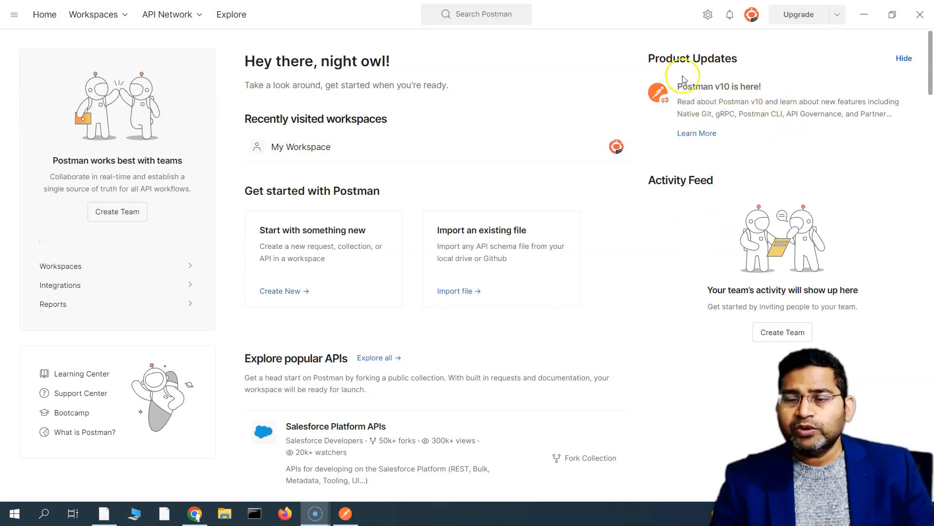
pyautogui.moveTo(605, 324)
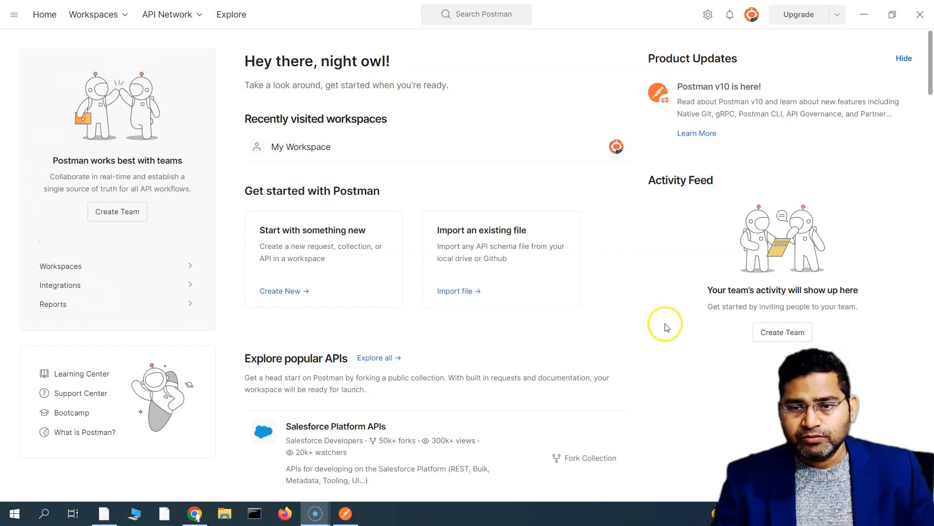
pyautogui.moveTo(200, 138)
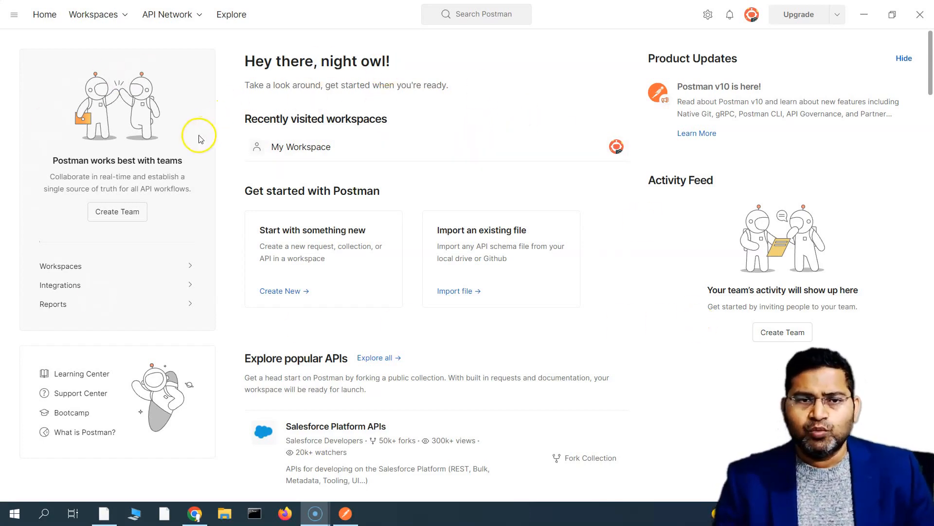
pyautogui.moveTo(213, 64)
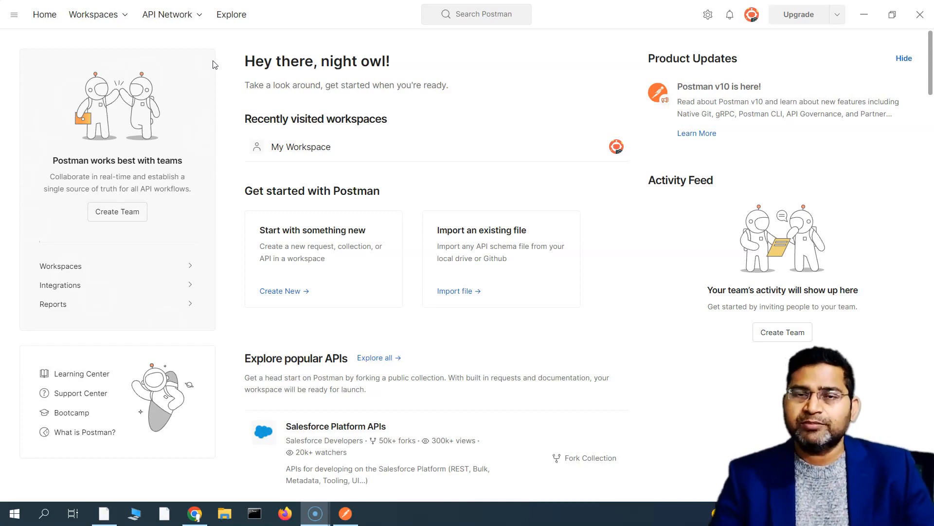
pyautogui.moveTo(397, 146)
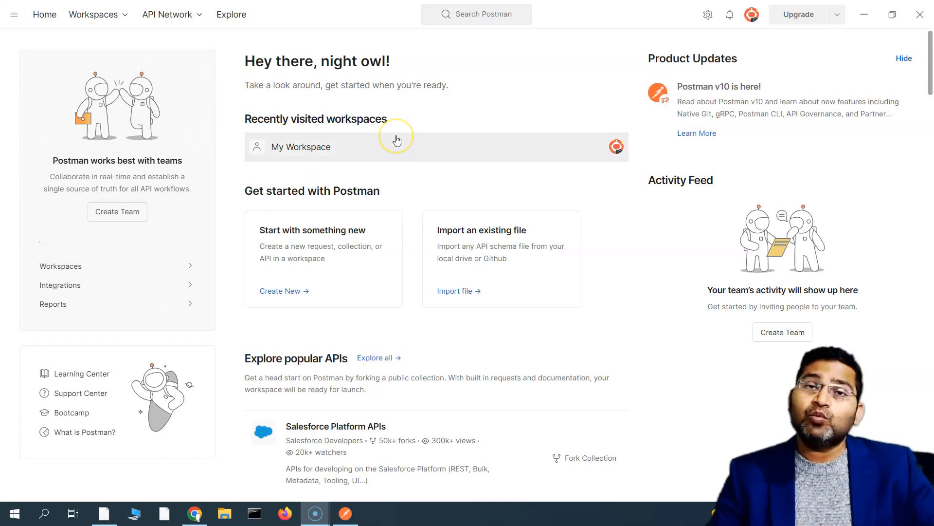
pyautogui.moveTo(398, 140)
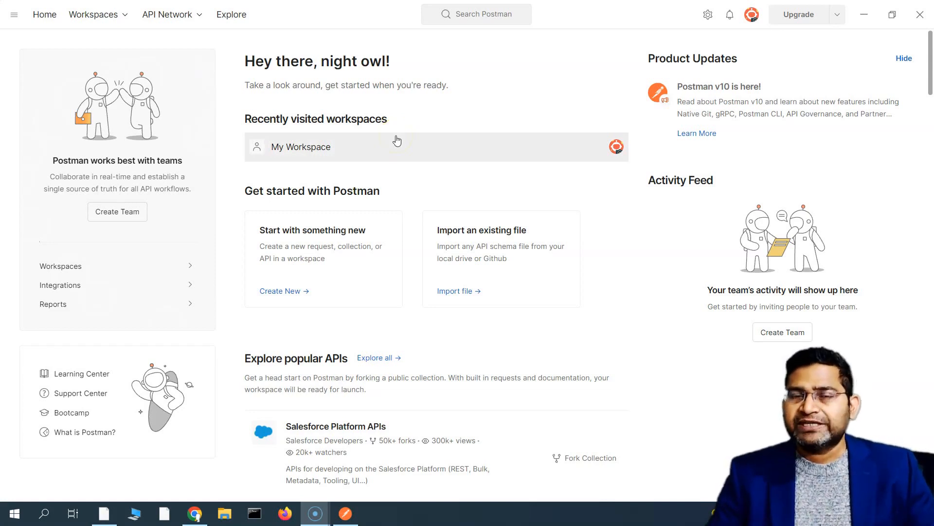
pyautogui.moveTo(259, 130)
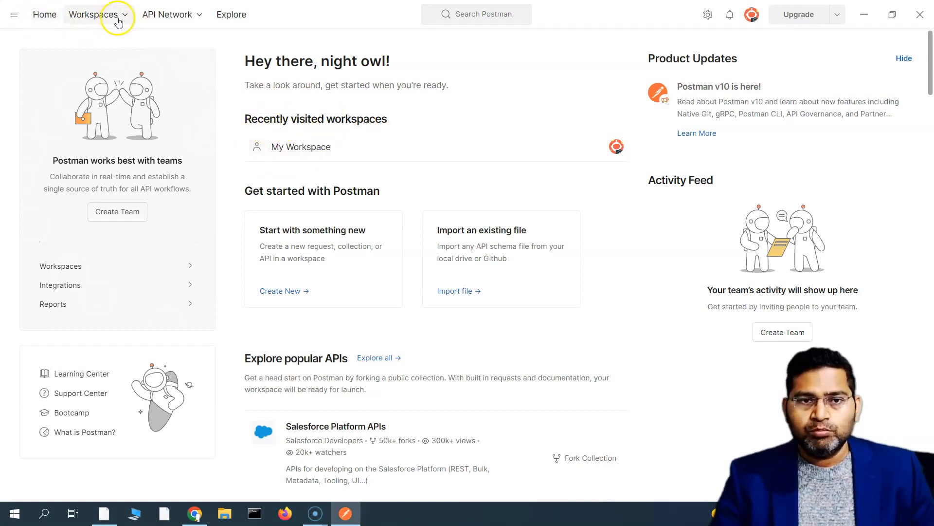
# Go to the Explore page and show the workspace list with My Workspace recently visited
pyautogui.click(168, 14)
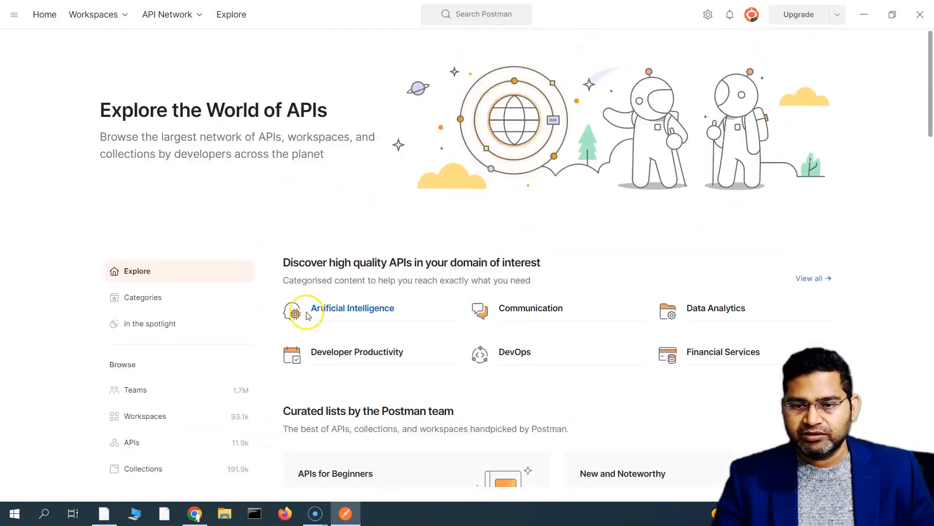
pyautogui.click(93, 14)
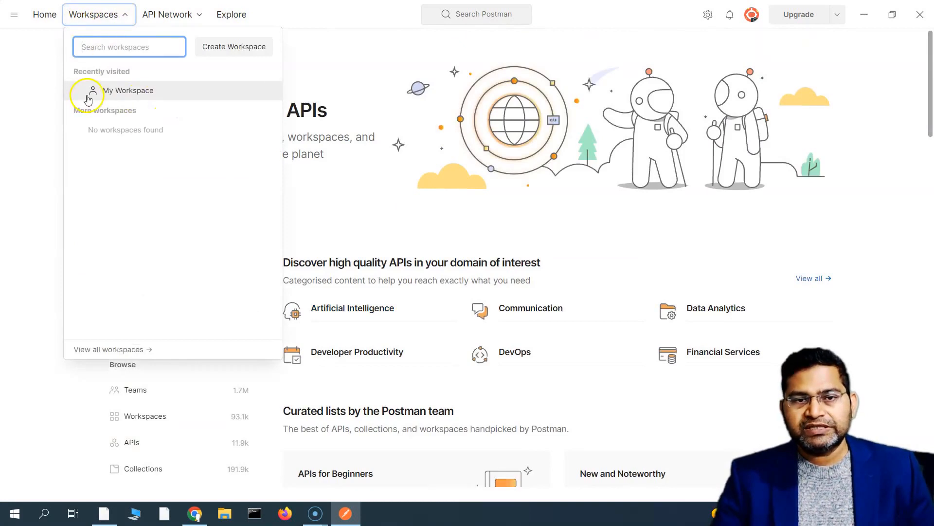
pyautogui.moveTo(130, 95)
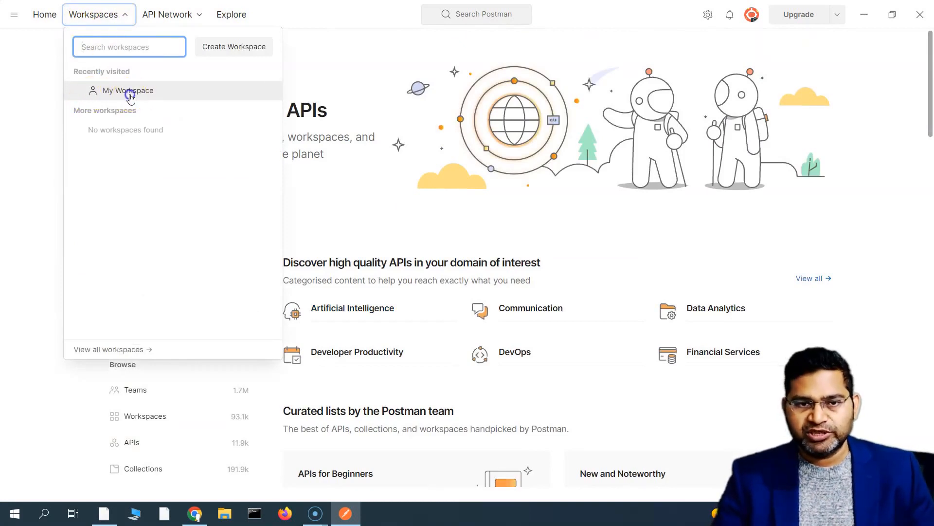
# Select My Workspace from the Recently visited workspaces list
pyautogui.click(127, 90)
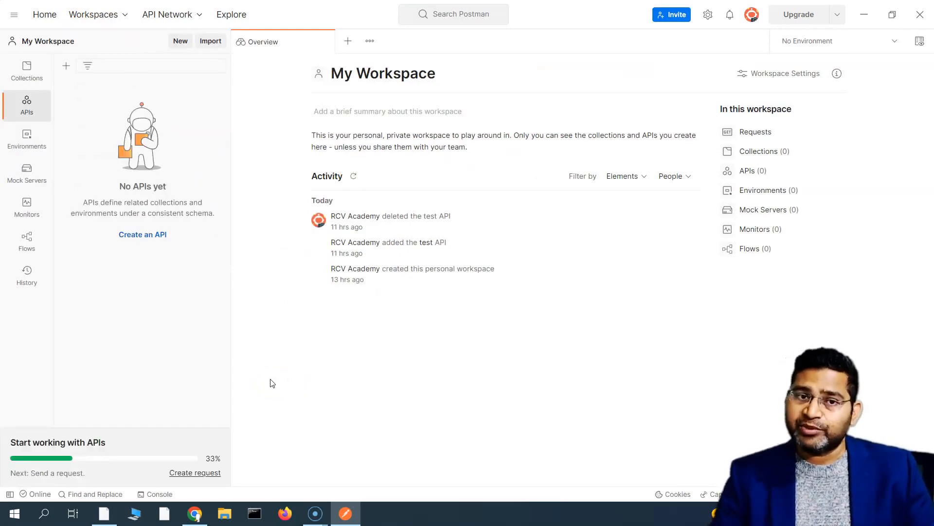
pyautogui.moveTo(231, 14)
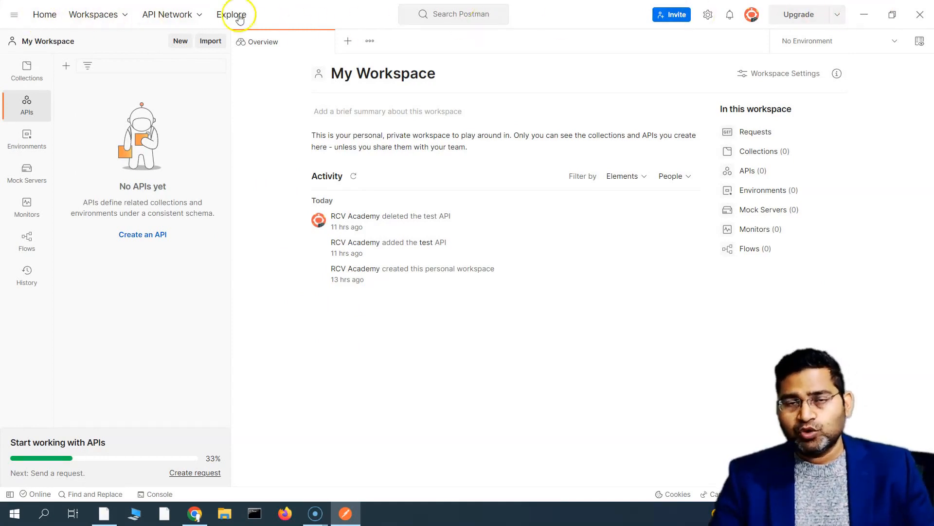
pyautogui.moveTo(123, 502)
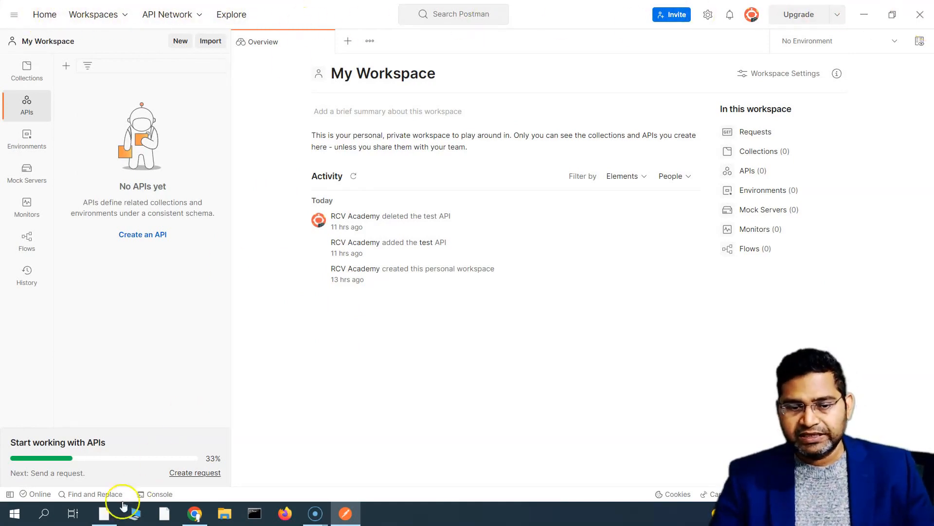
pyautogui.moveTo(367, 435)
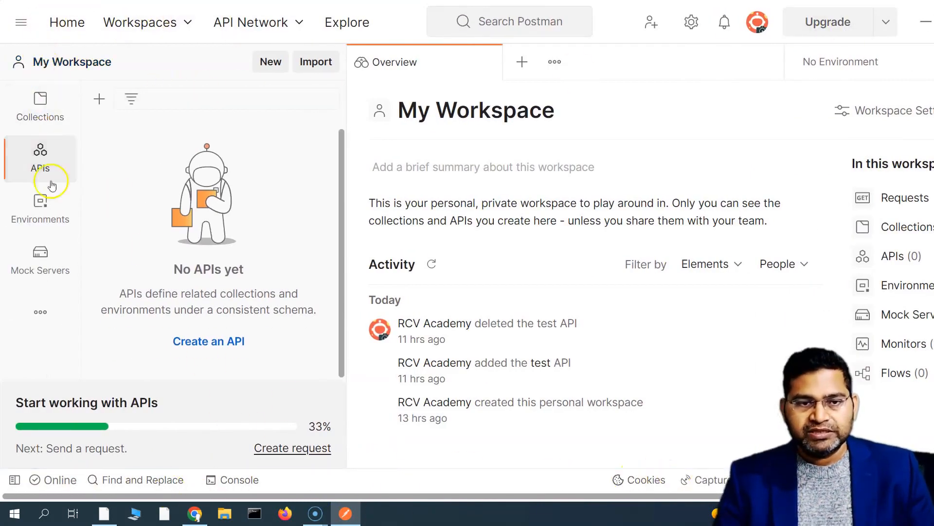
pyautogui.moveTo(40, 311)
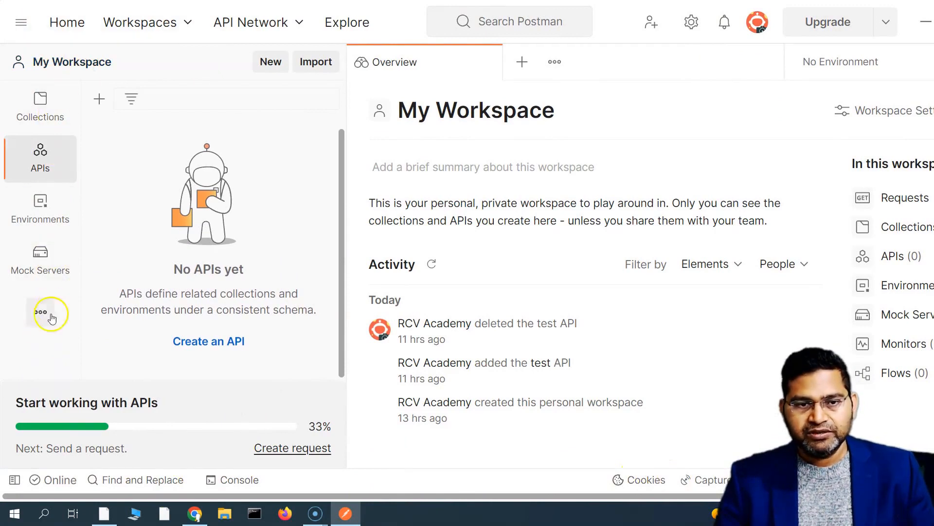
pyautogui.moveTo(572, 249)
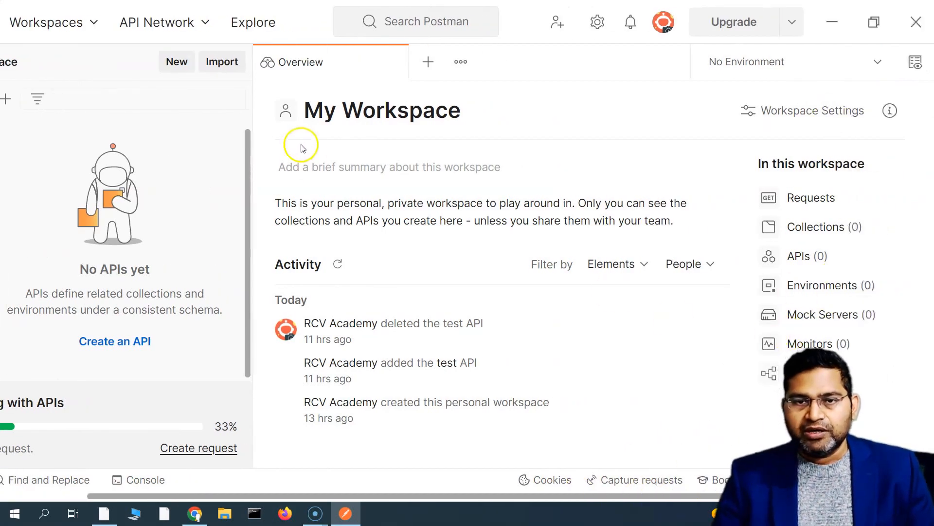
pyautogui.moveTo(365, 136)
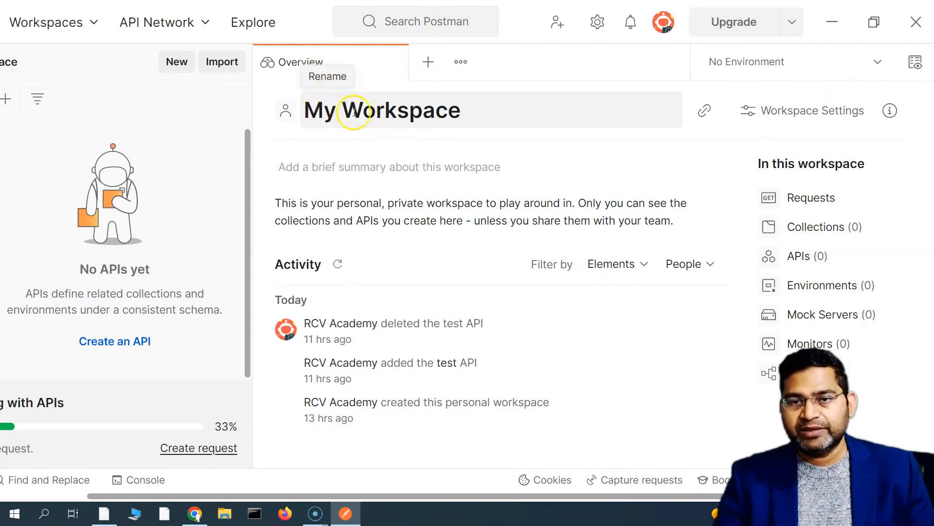
pyautogui.moveTo(382, 111)
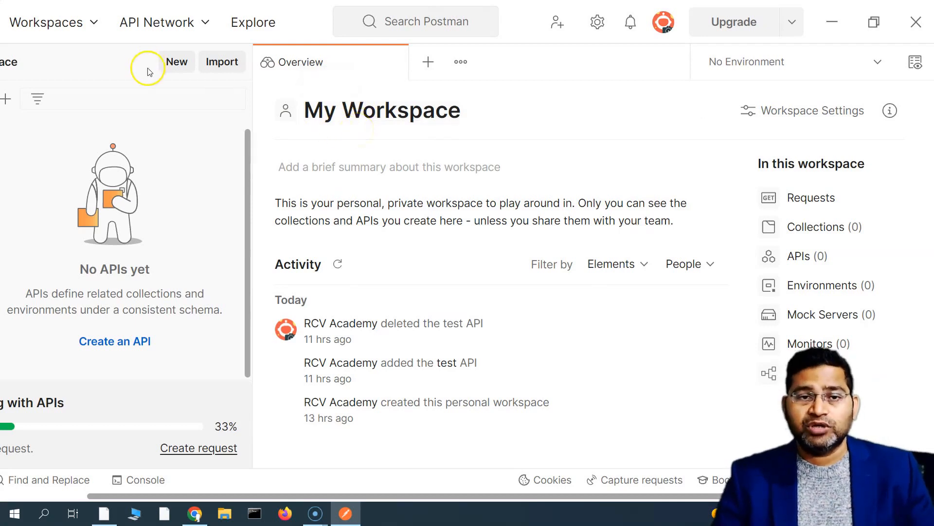
# Search workspaces for 'RCV Academy API Testing' and confirm none is found
pyautogui.click(47, 22)
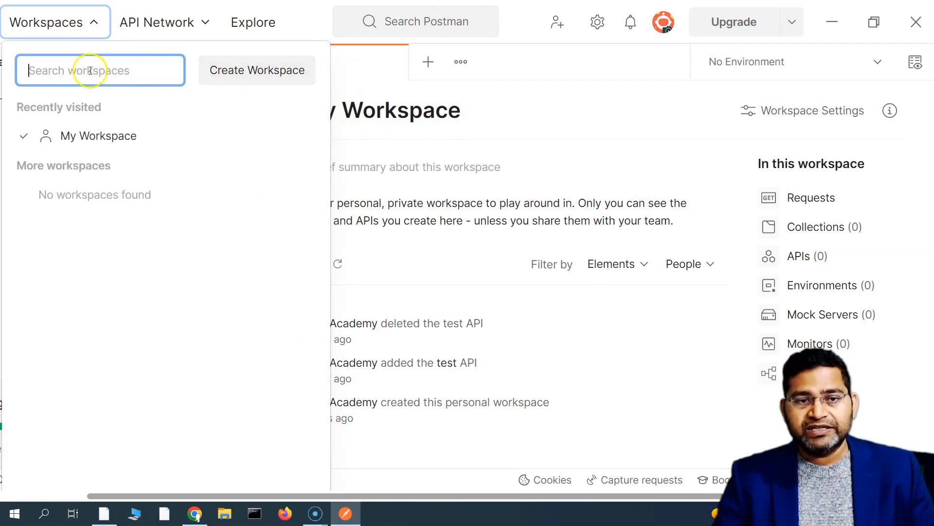
pyautogui.write('RCV')
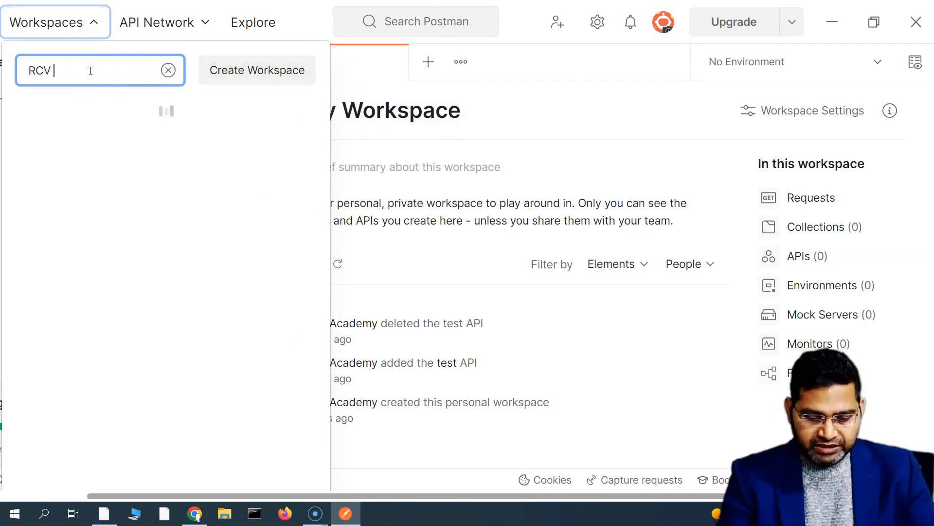
pyautogui.write('Academy API')
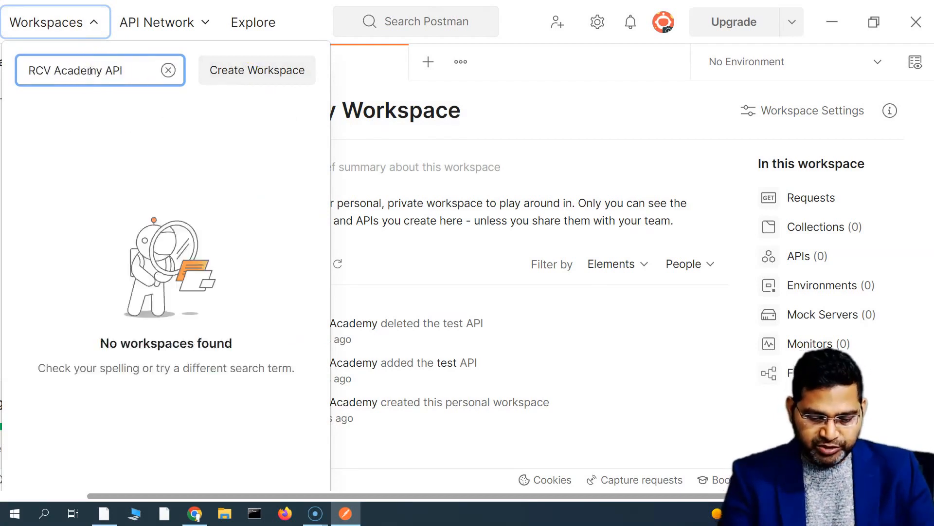
pyautogui.write('Testing')
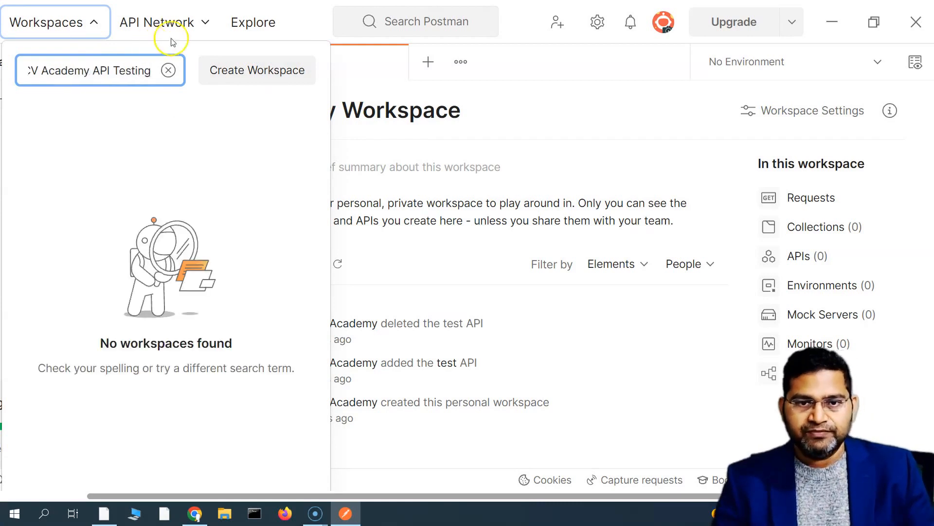
pyautogui.moveTo(257, 69)
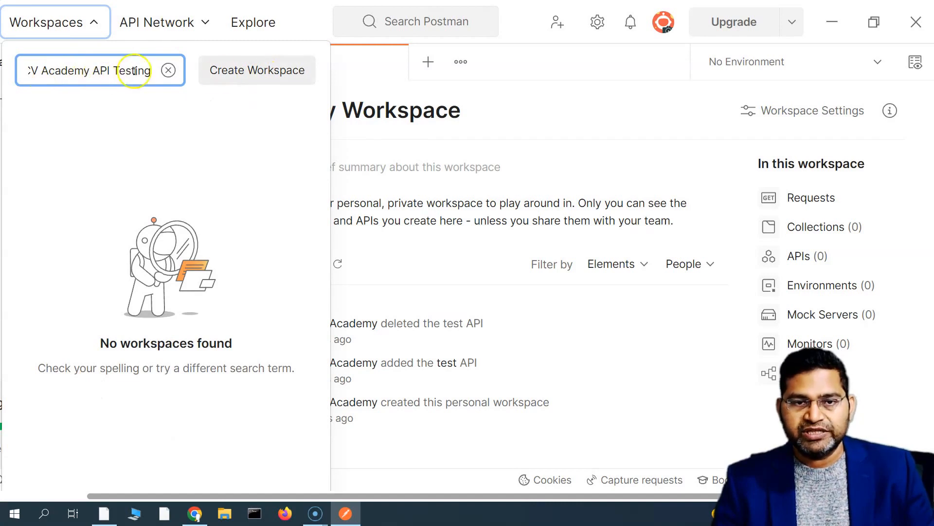
pyautogui.moveTo(118, 112)
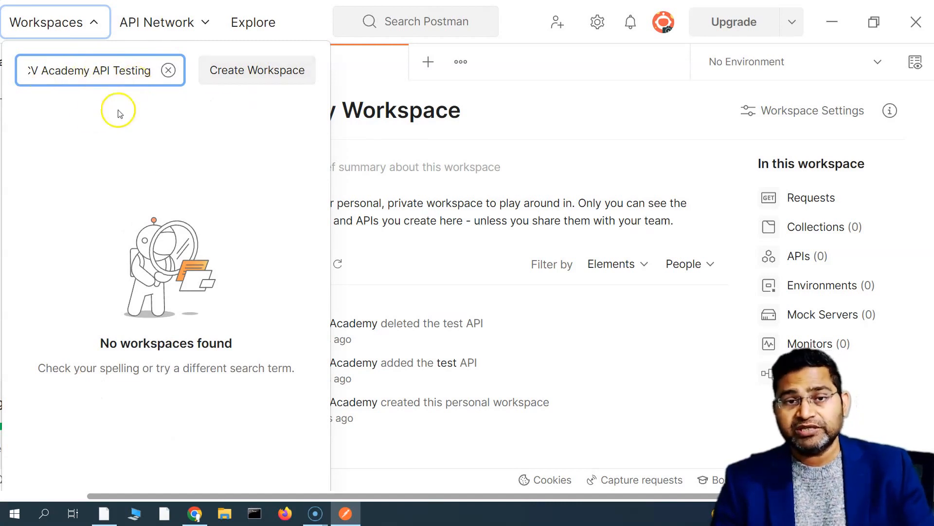
pyautogui.moveTo(258, 70)
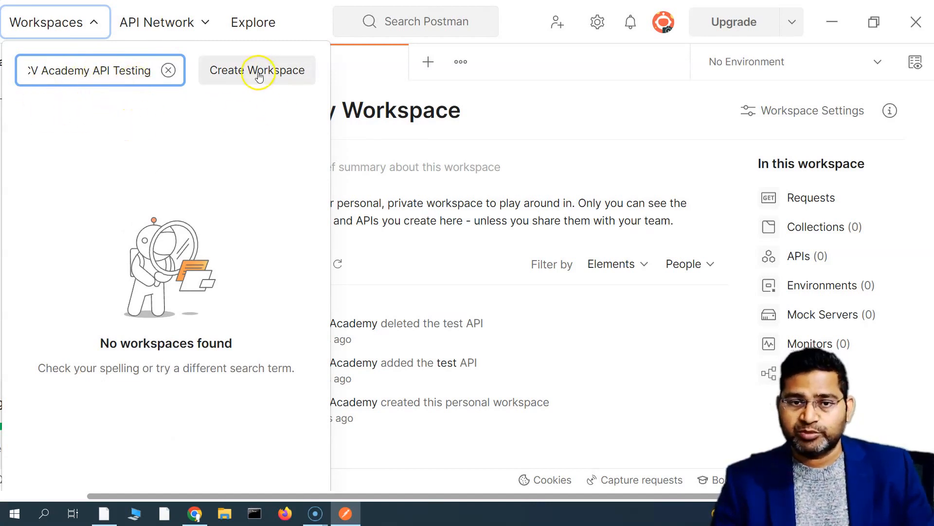
# Create a workspace with name and summary both 'RCV Academy API Testing'
pyautogui.click(257, 69)
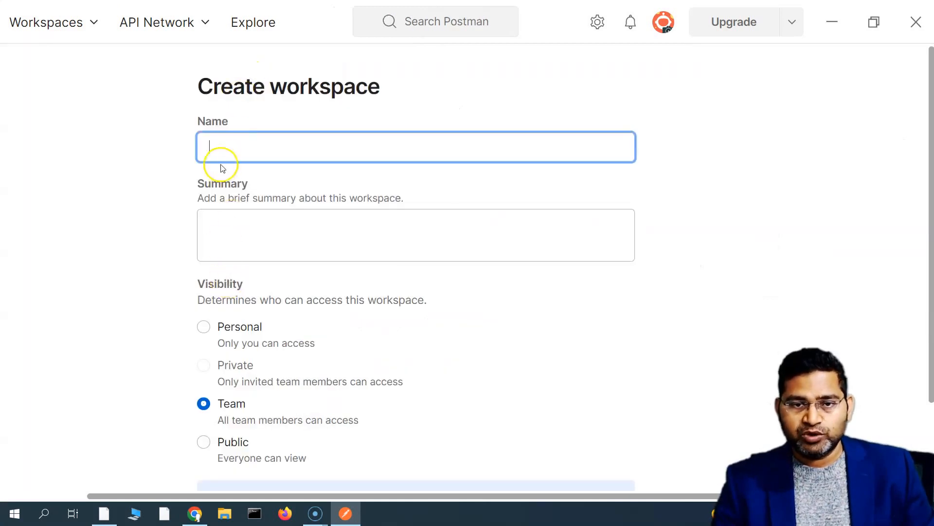
pyautogui.write('RCV A')
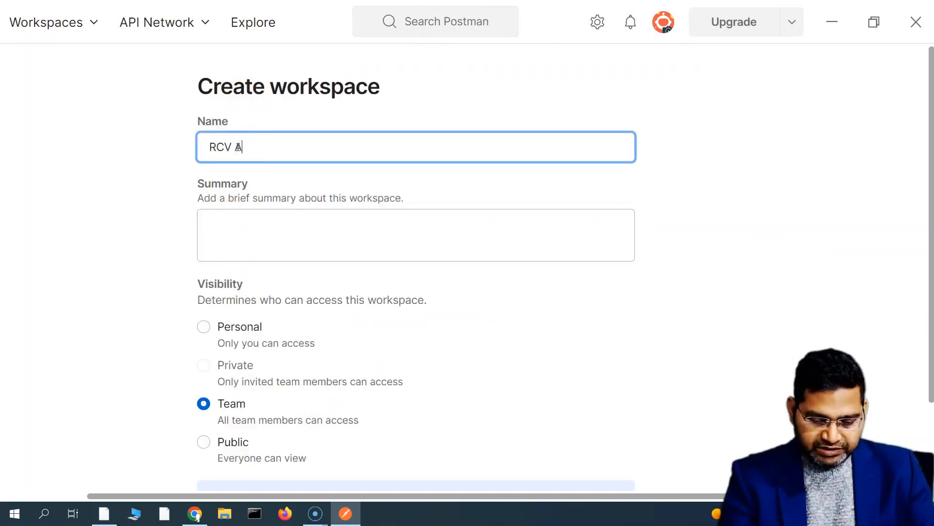
pyautogui.write('cademy API')
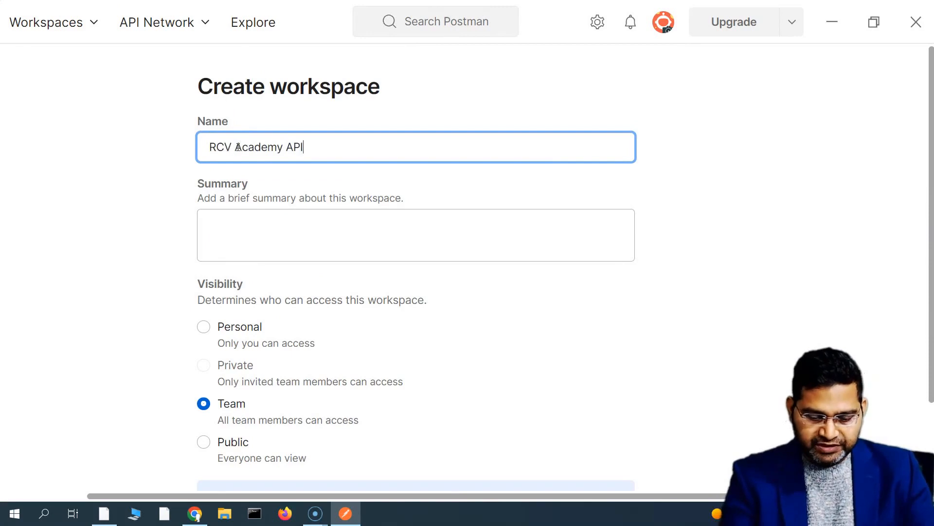
pyautogui.write('Testing')
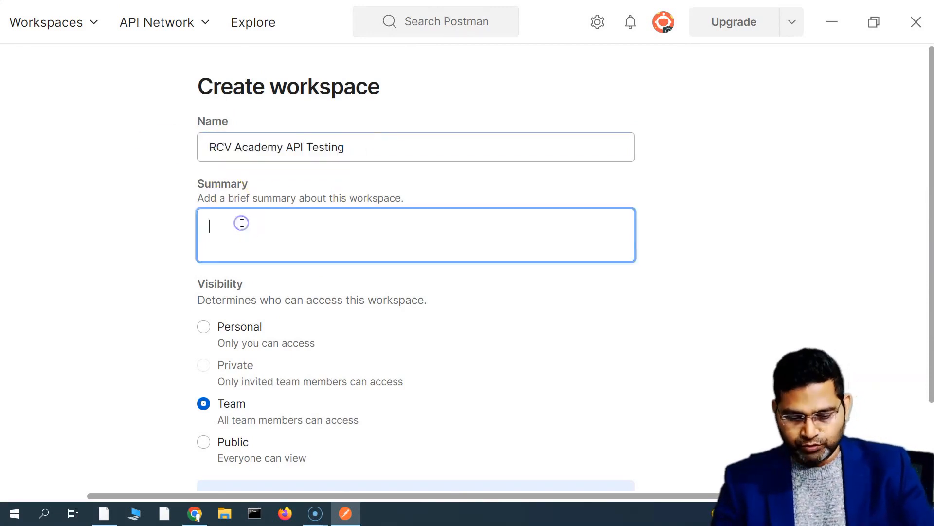
pyautogui.write('RCV Academy API Testing')
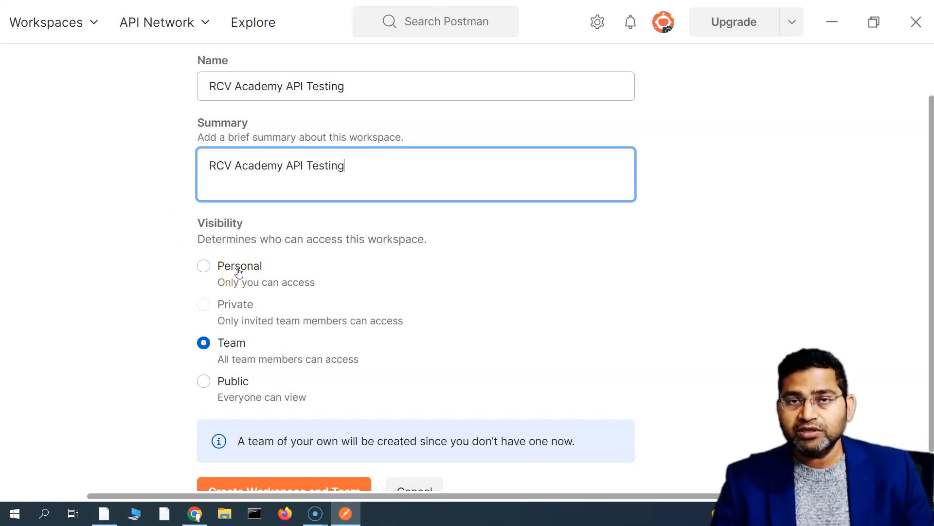
# Compare Personal, Team and Public visibility, choose Personal, and submit the workspace
pyautogui.click(204, 266)
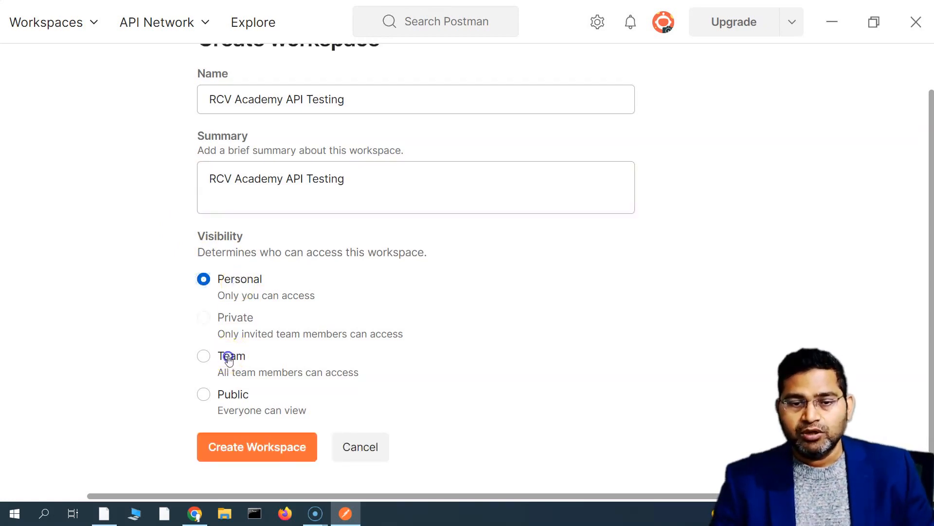
pyautogui.click(203, 356)
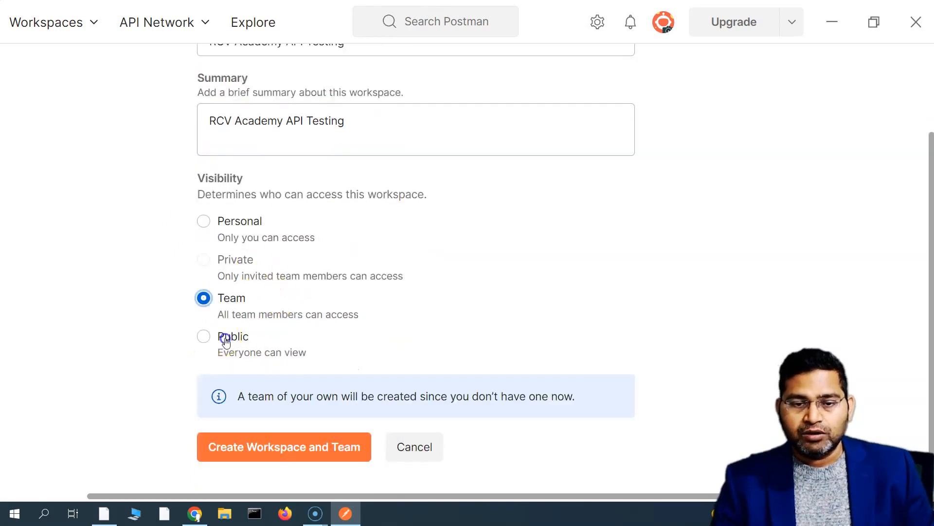
pyautogui.click(203, 337)
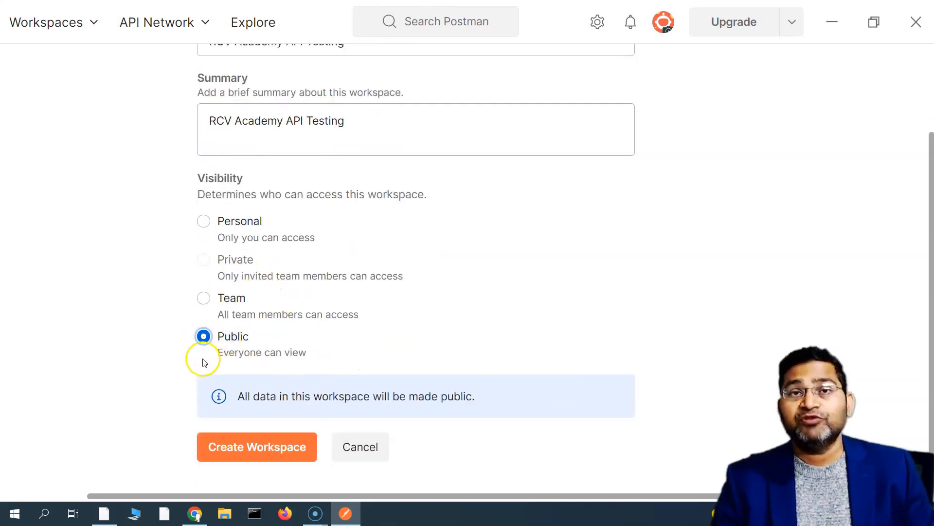
pyautogui.moveTo(316, 348)
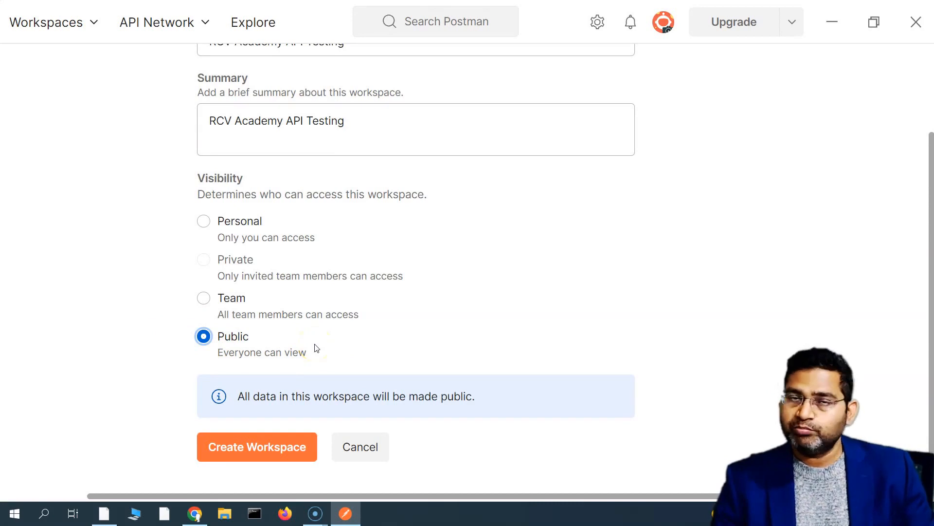
pyautogui.click(203, 297)
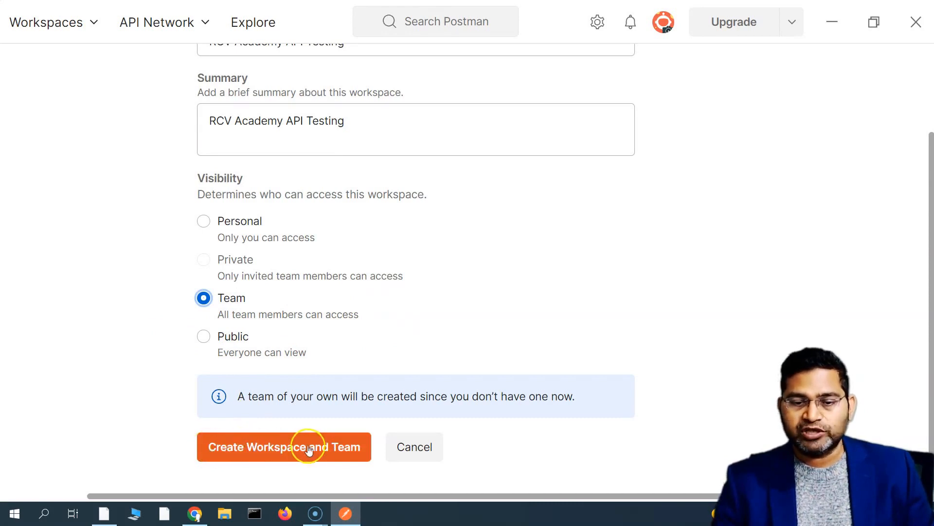
pyautogui.moveTo(249, 310)
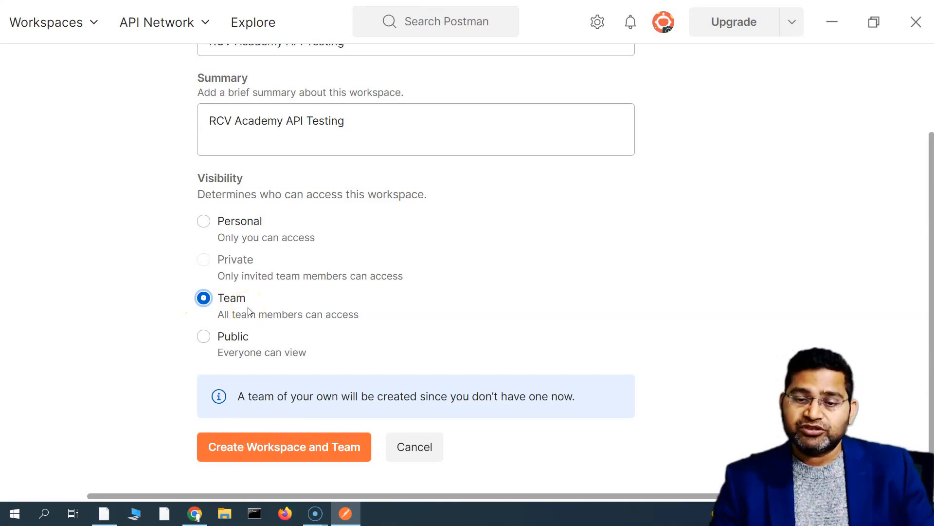
pyautogui.moveTo(239, 225)
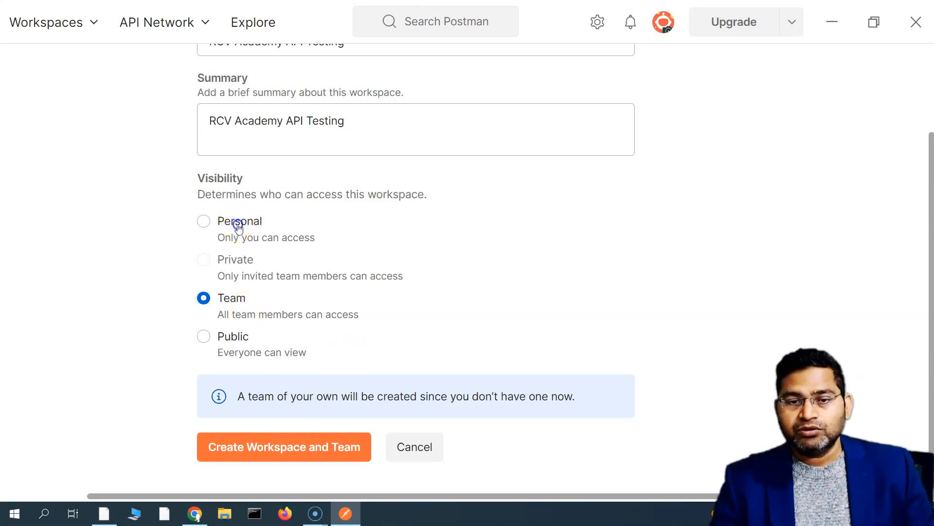
pyautogui.click(203, 221)
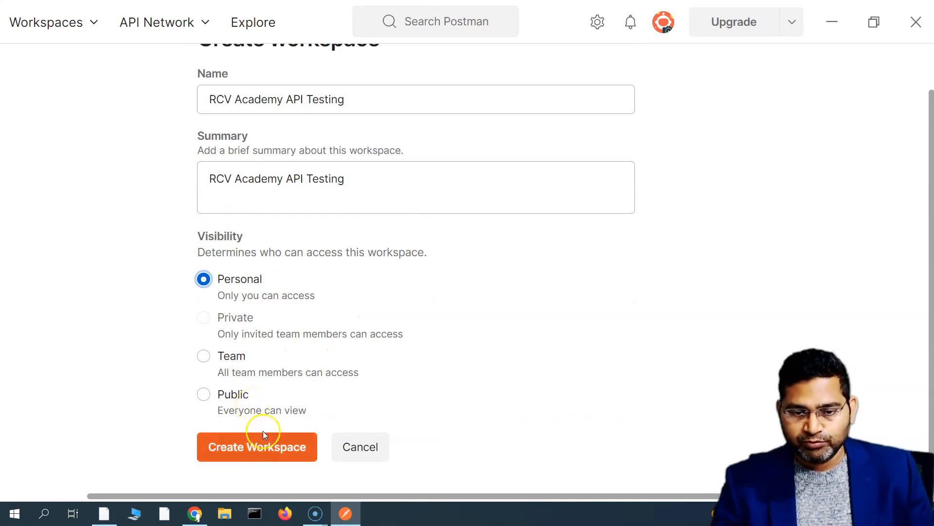
pyautogui.click(257, 446)
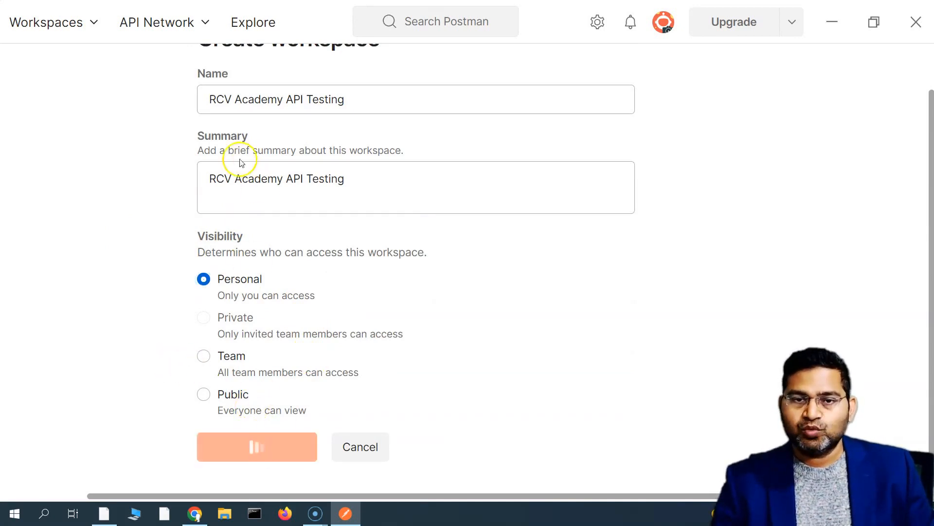
# Wait for the RCV Academy API Testing workspace overview to appear after creation
pyautogui.click(257, 447)
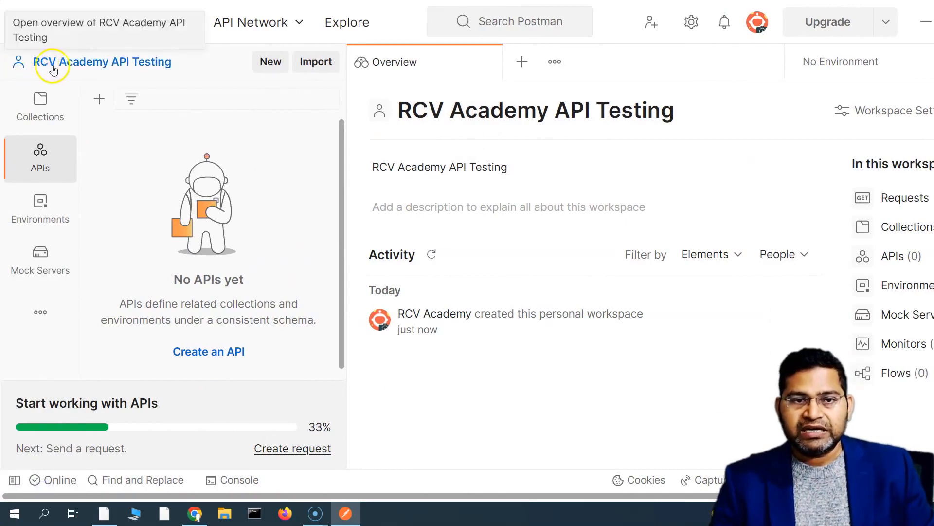
pyautogui.moveTo(156, 69)
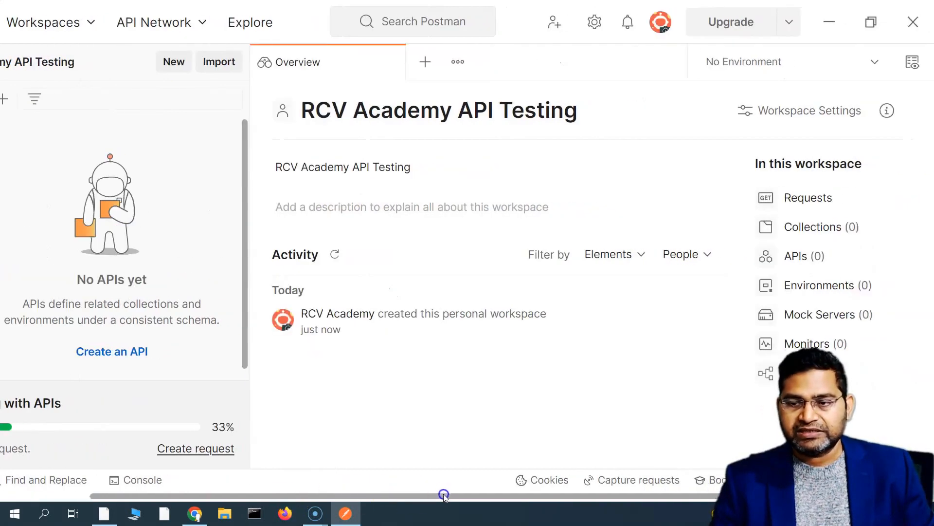
pyautogui.moveTo(426, 181)
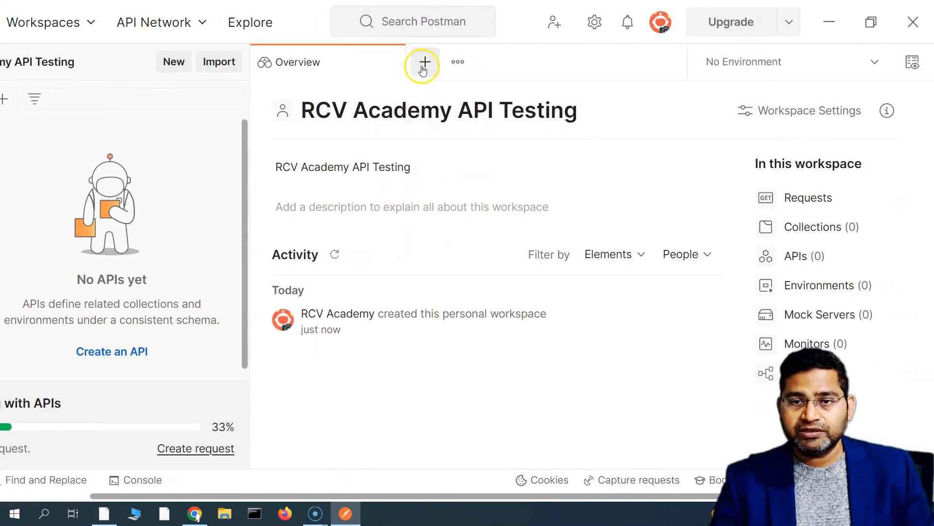
pyautogui.moveTo(424, 62)
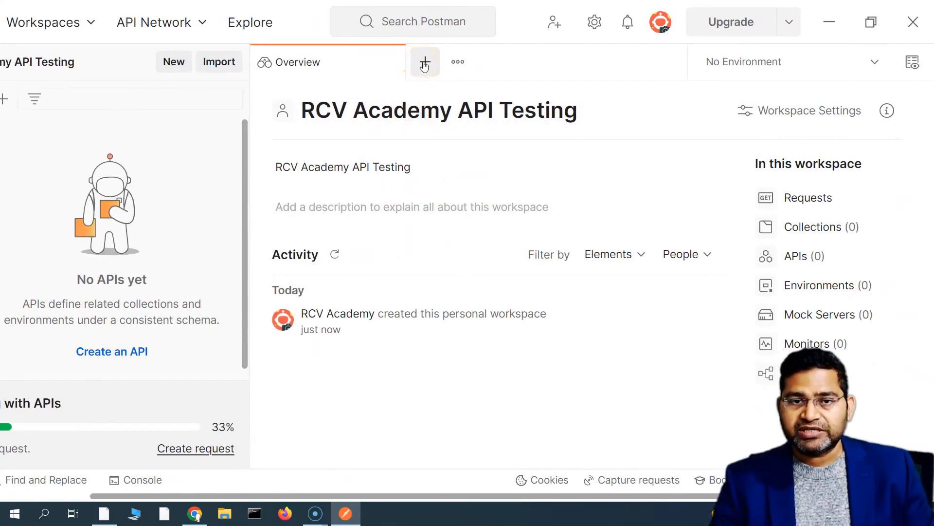
# Open a new untitled request, review the HTTP methods, and keep GET
pyautogui.click(425, 62)
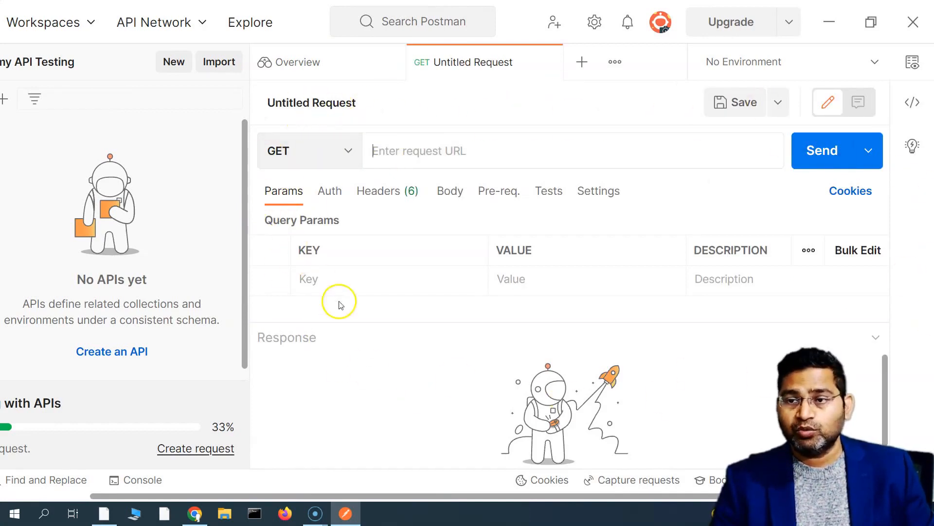
pyautogui.moveTo(401, 294)
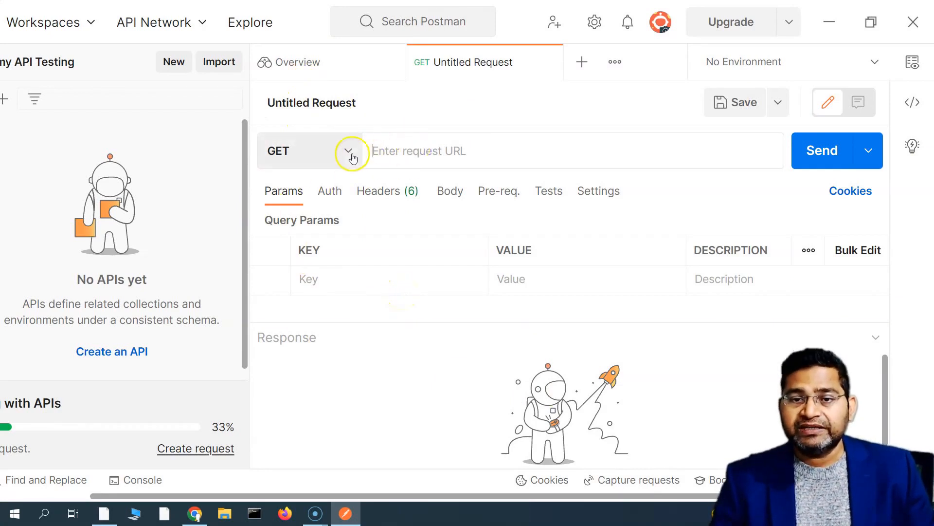
pyautogui.click(351, 151)
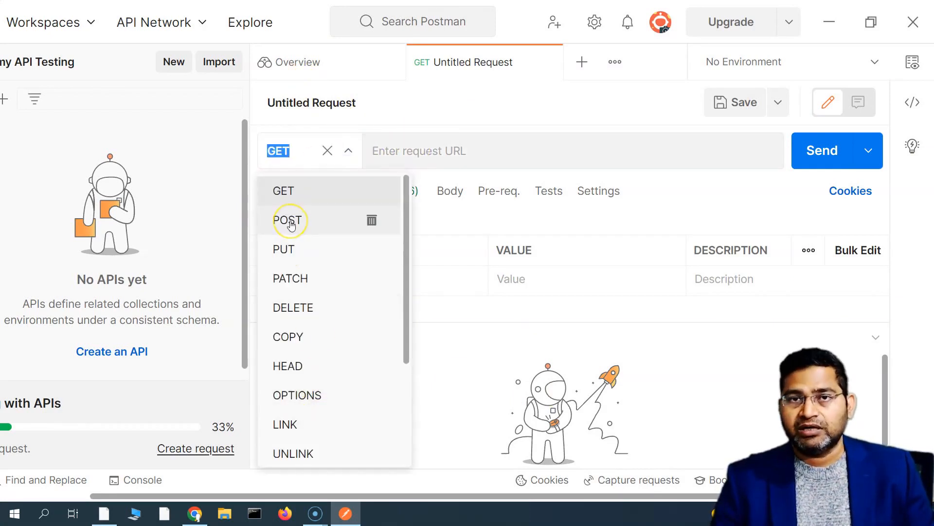
pyautogui.moveTo(292, 190)
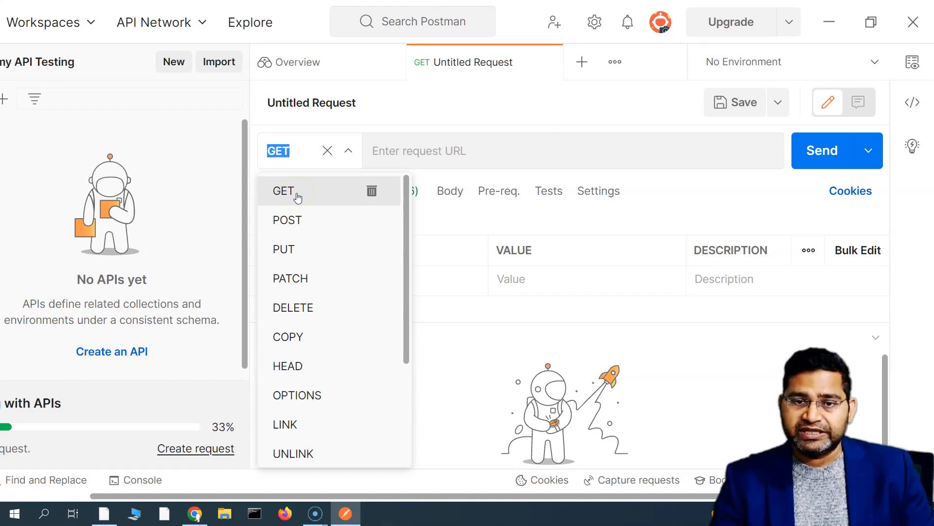
pyautogui.moveTo(291, 297)
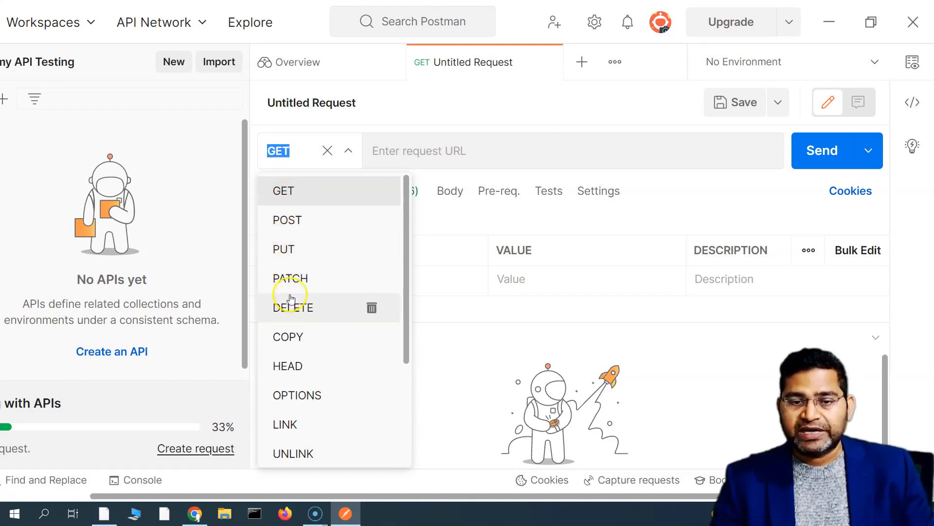
pyautogui.moveTo(320, 341)
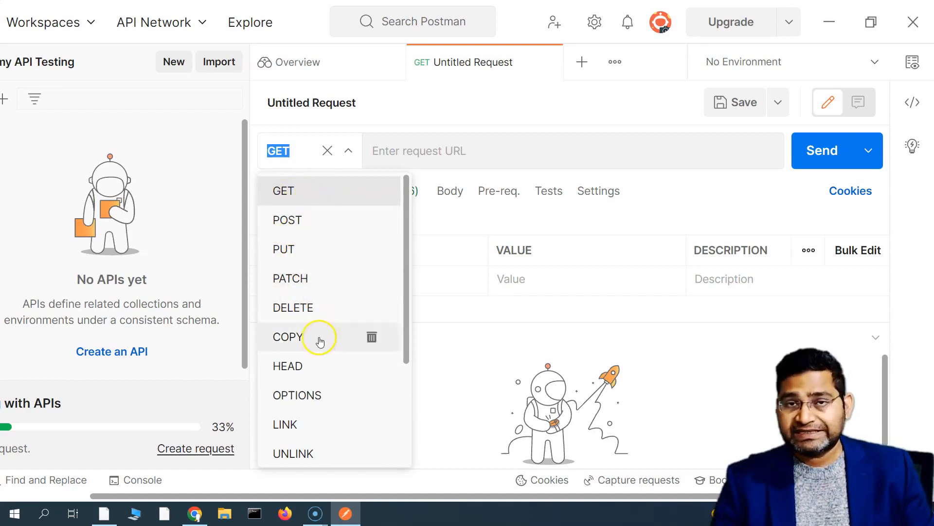
pyautogui.moveTo(318, 191)
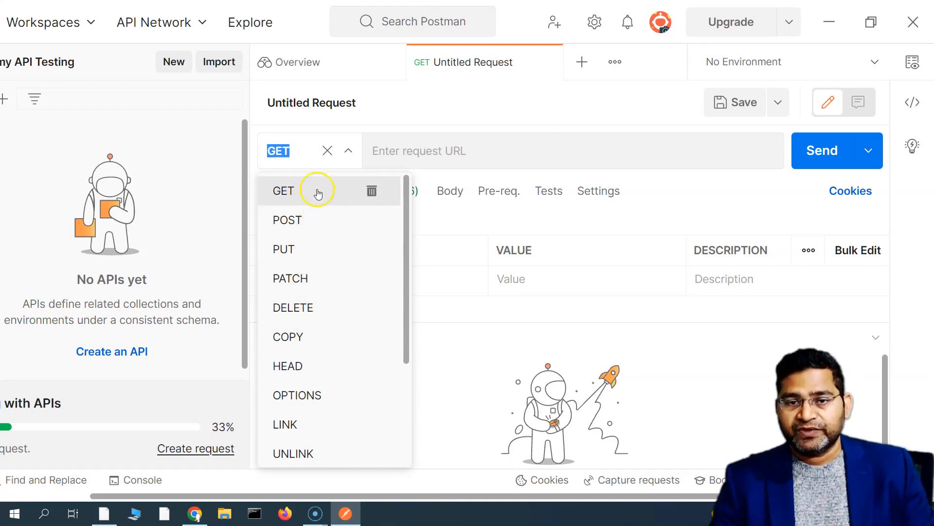
pyautogui.moveTo(303, 180)
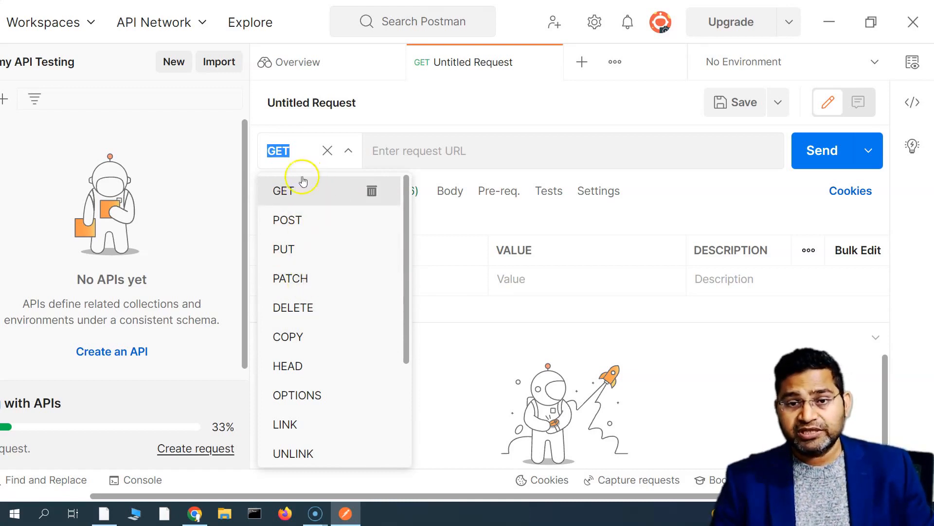
pyautogui.click(286, 190)
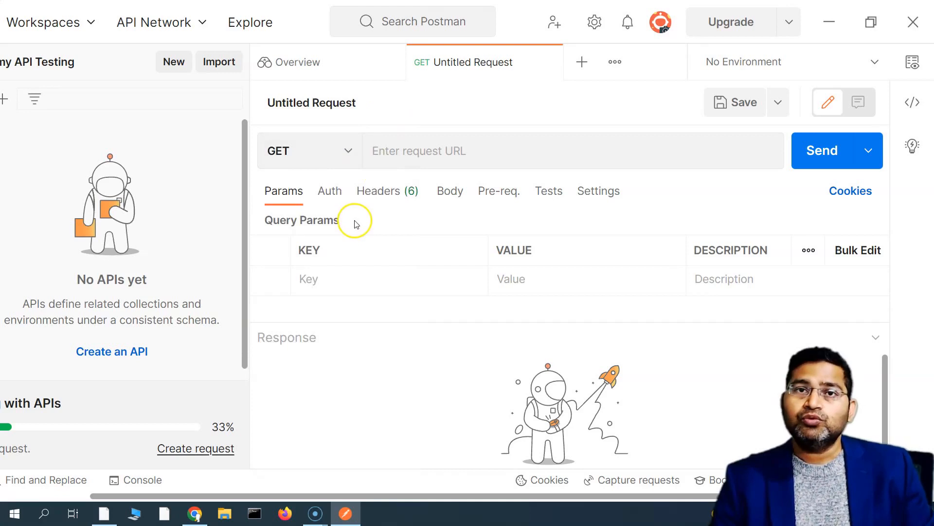
pyautogui.moveTo(355, 224)
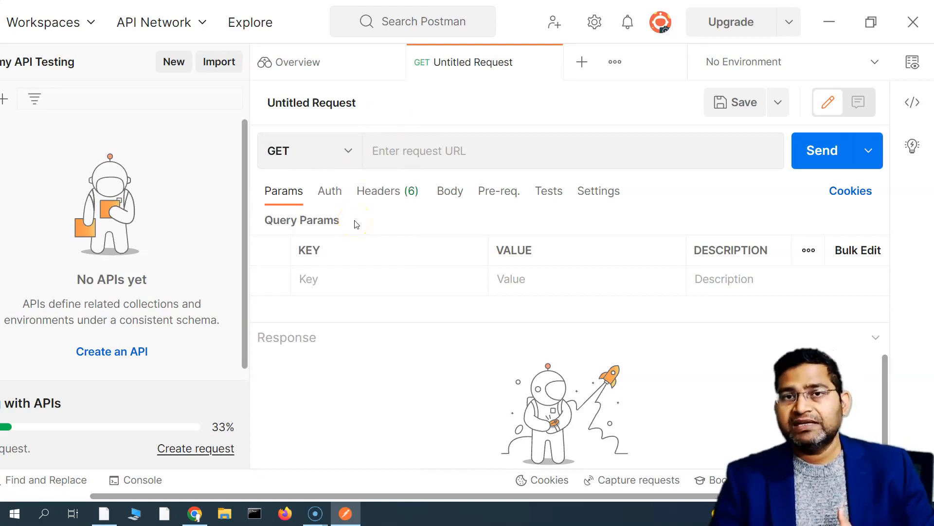
pyautogui.moveTo(261, 129)
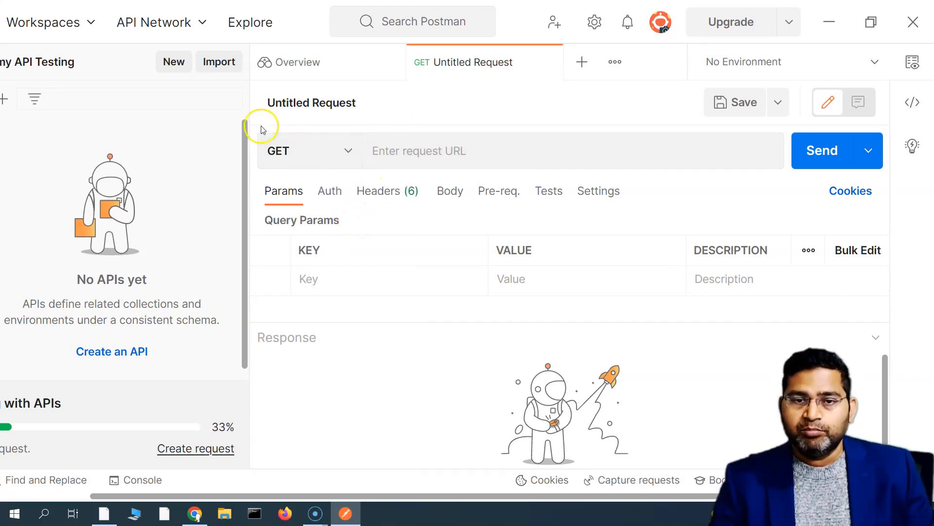
pyautogui.moveTo(354, 215)
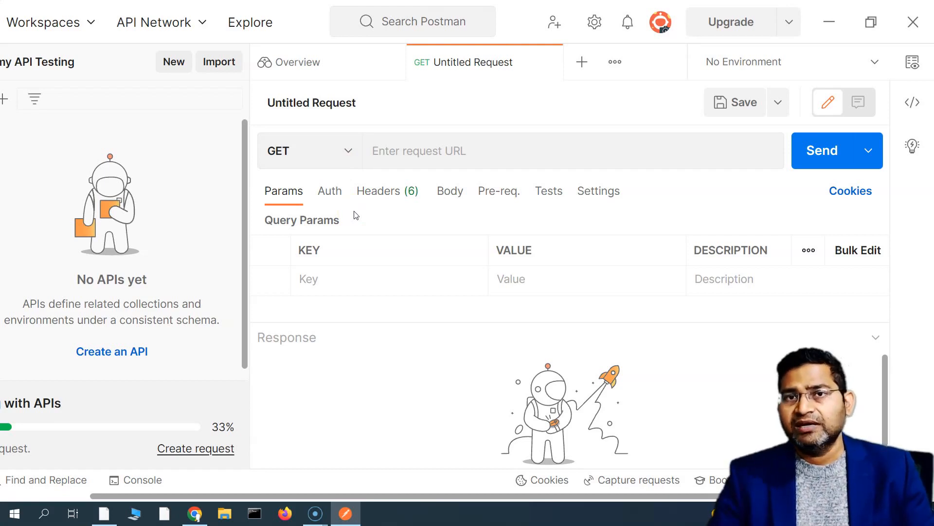
pyautogui.moveTo(250, 131)
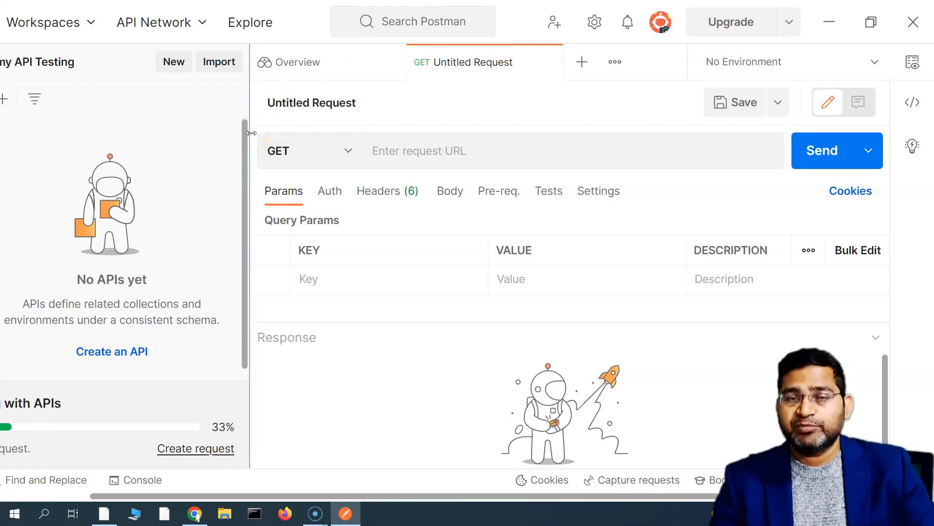
pyautogui.moveTo(372, 80)
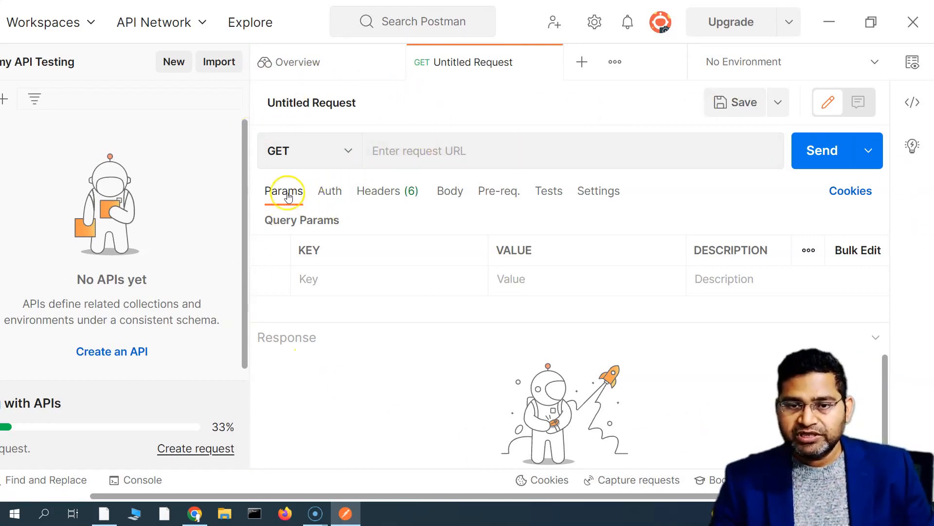
pyautogui.moveTo(347, 80)
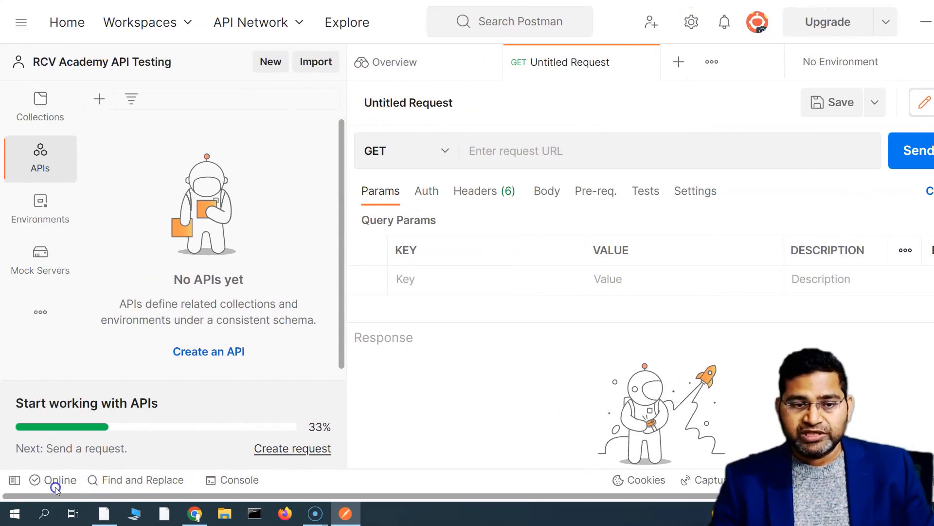
pyautogui.moveTo(40, 107)
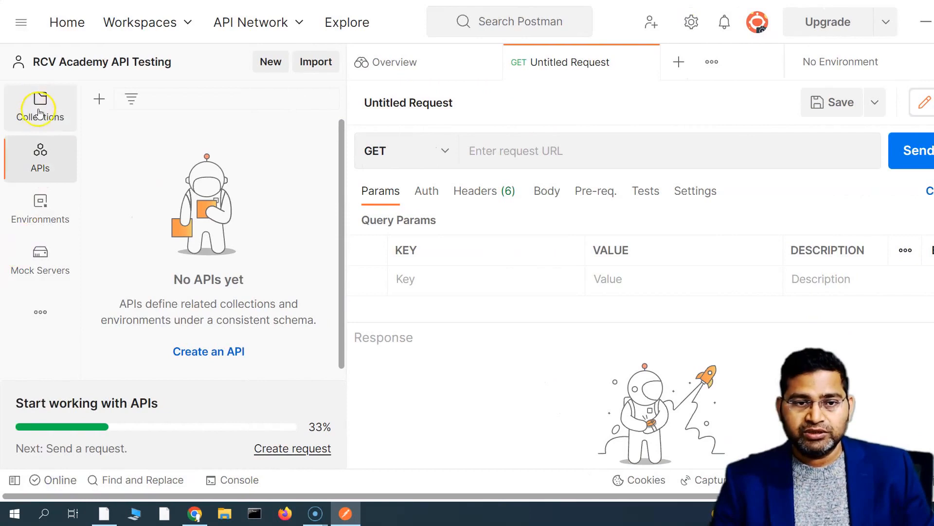
pyautogui.moveTo(50, 273)
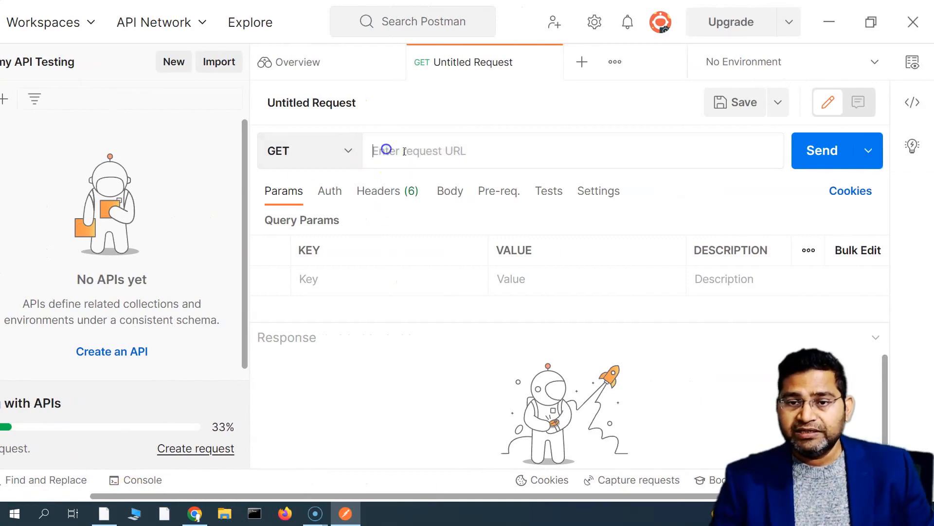
pyautogui.moveTo(430, 150)
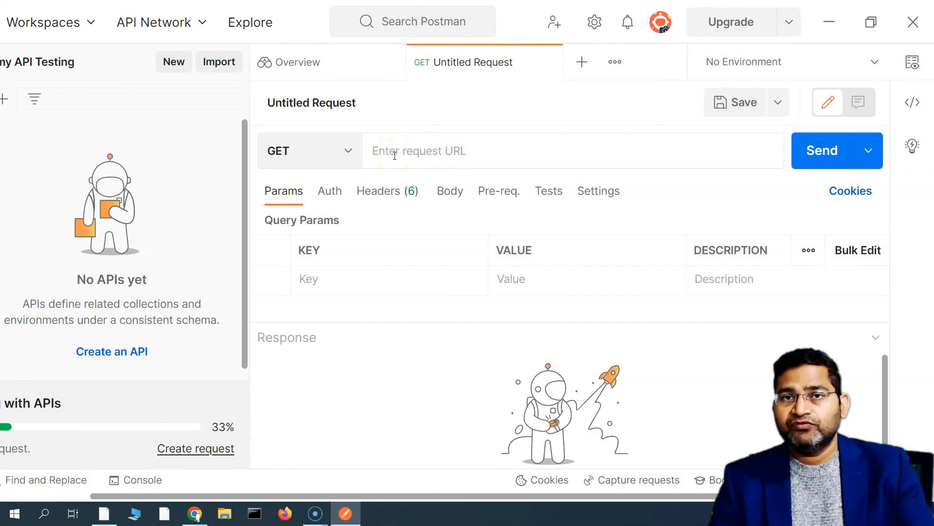
pyautogui.moveTo(624, 194)
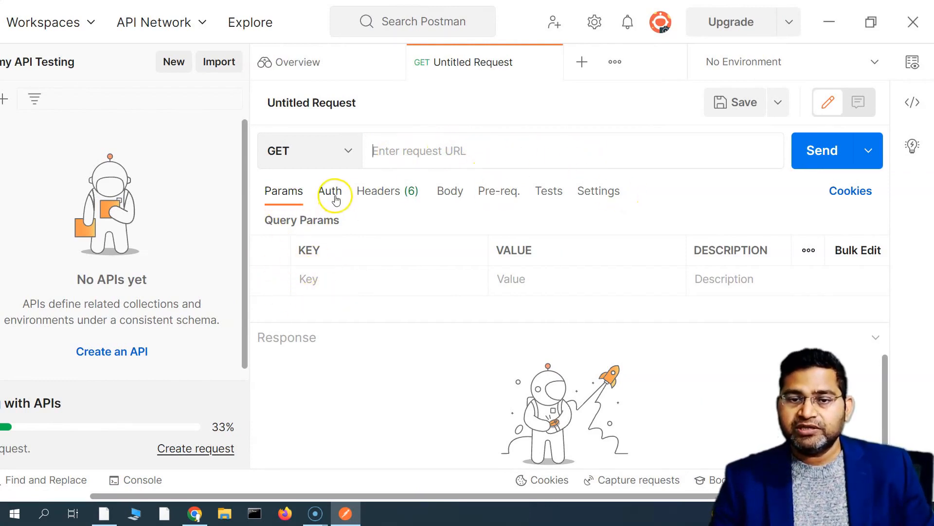
# View the request's Auth tab, then its Headers and Body settings showing no body
pyautogui.click(330, 191)
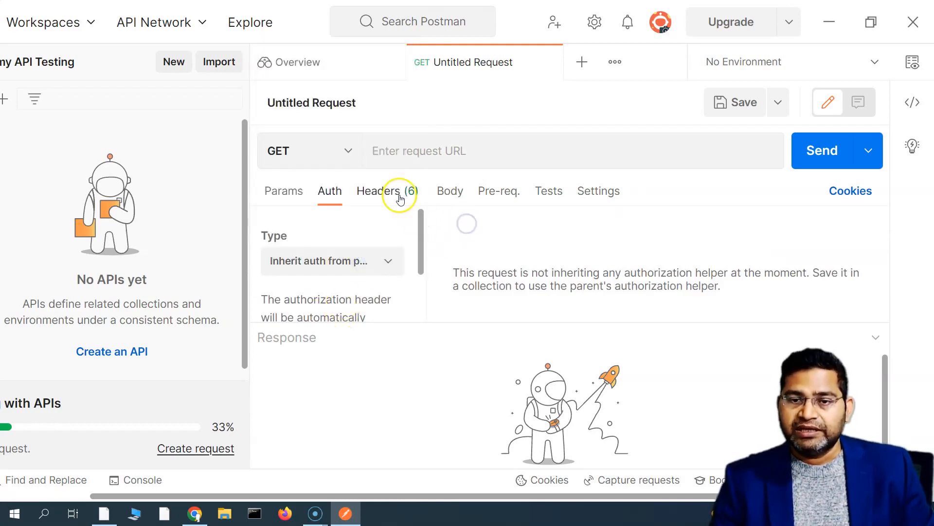
pyautogui.click(450, 191)
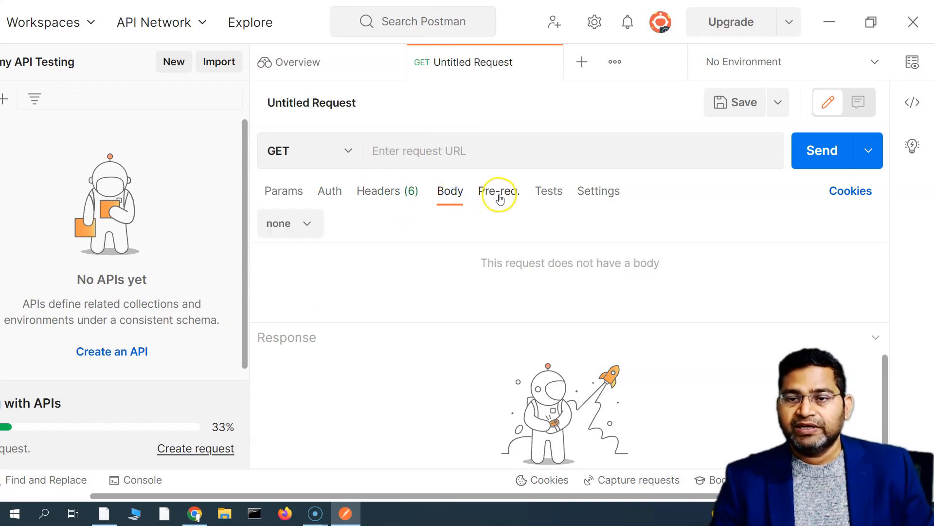
pyautogui.moveTo(278, 219)
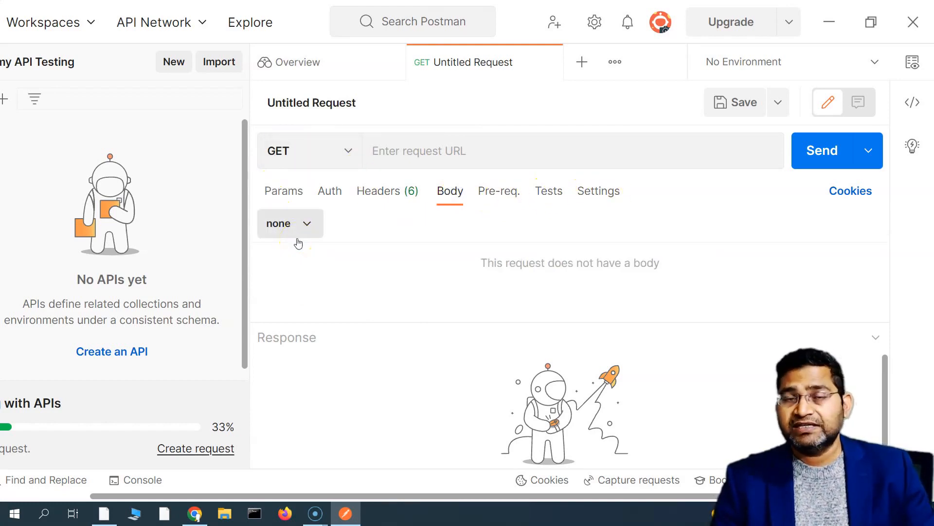
pyautogui.moveTo(384, 222)
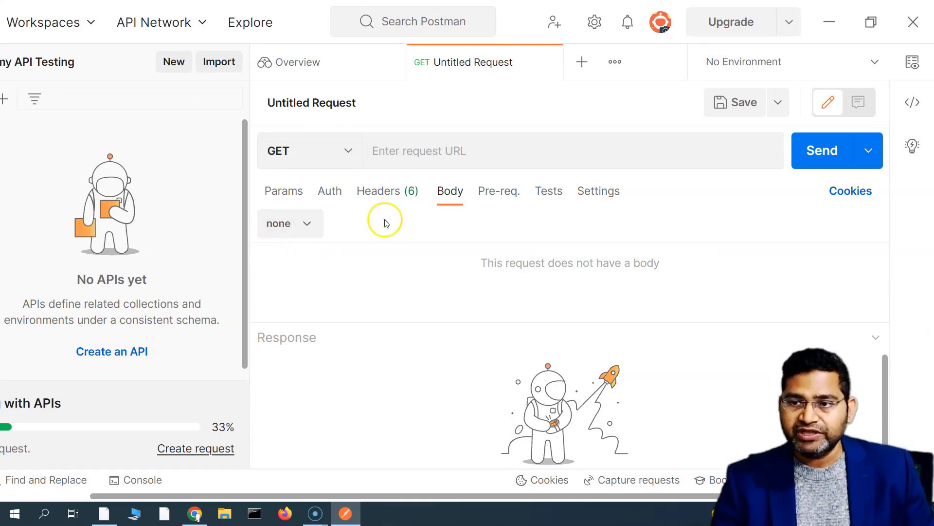
pyautogui.moveTo(367, 361)
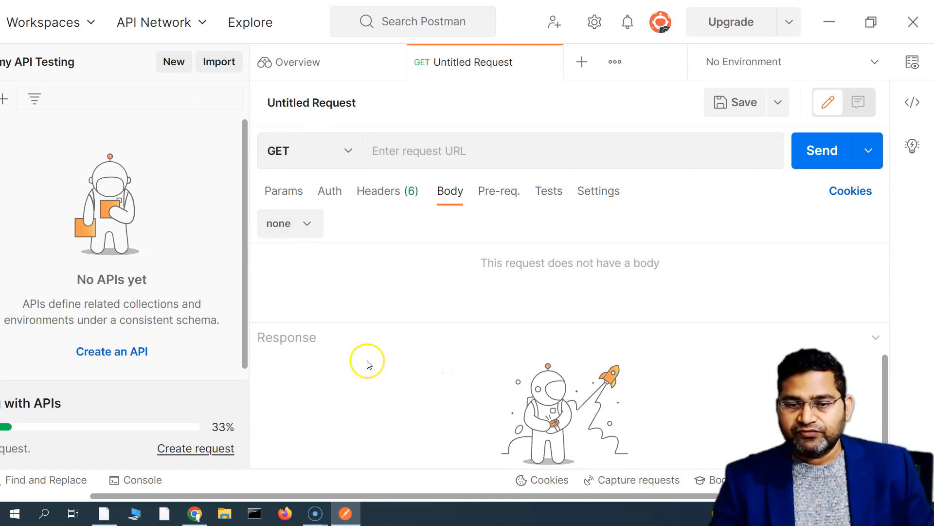
pyautogui.moveTo(267, 176)
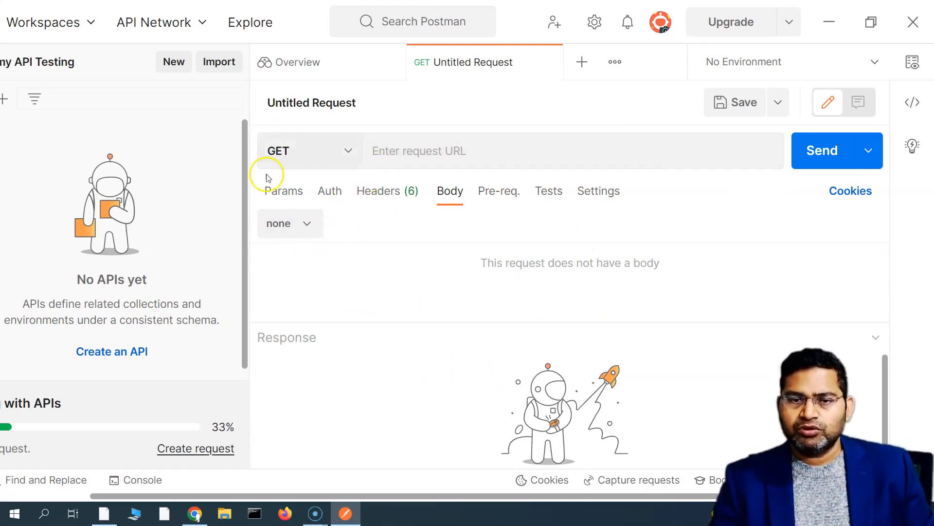
pyautogui.moveTo(794, 151)
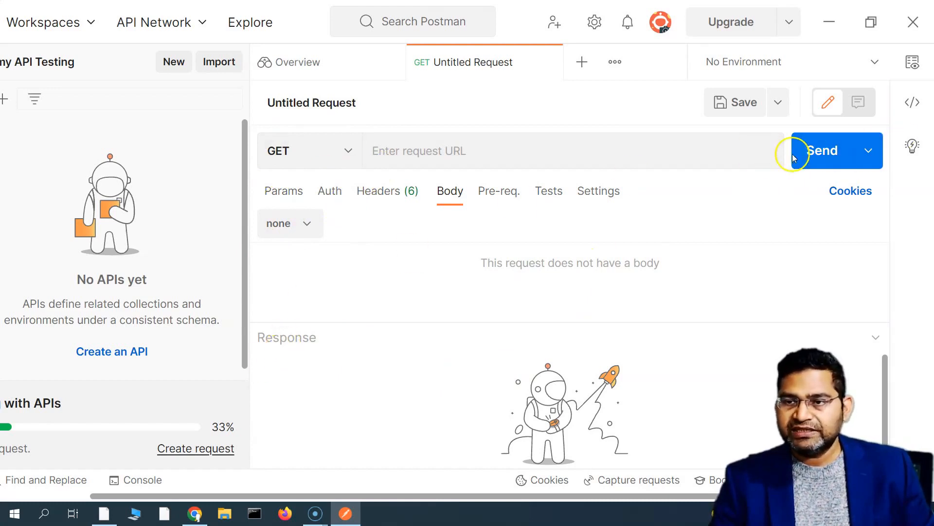
pyautogui.moveTo(303, 415)
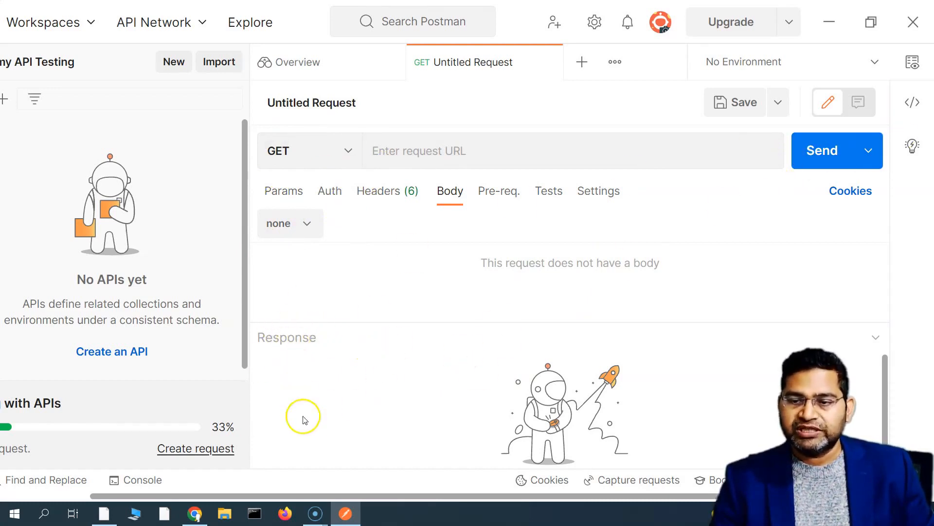
pyautogui.moveTo(714, 376)
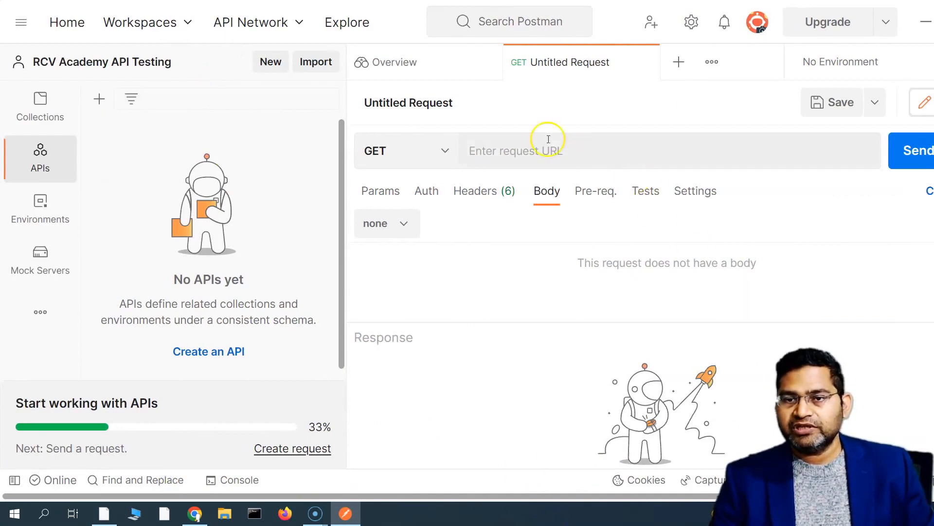
pyautogui.moveTo(342, 255)
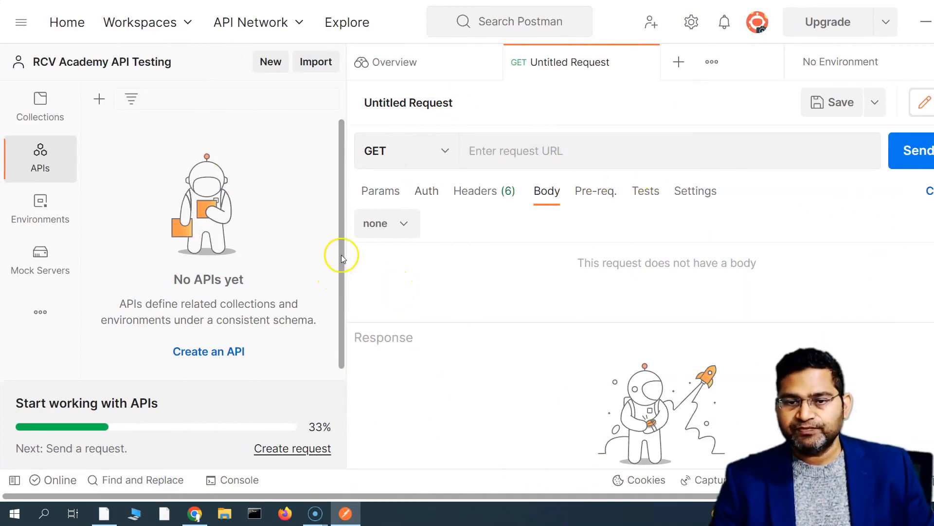
pyautogui.moveTo(427, 496)
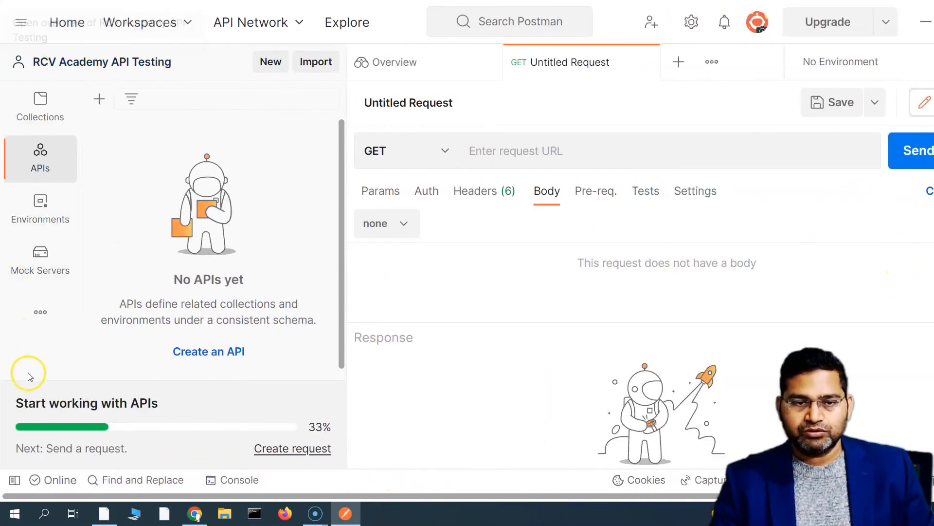
pyautogui.moveTo(515, 334)
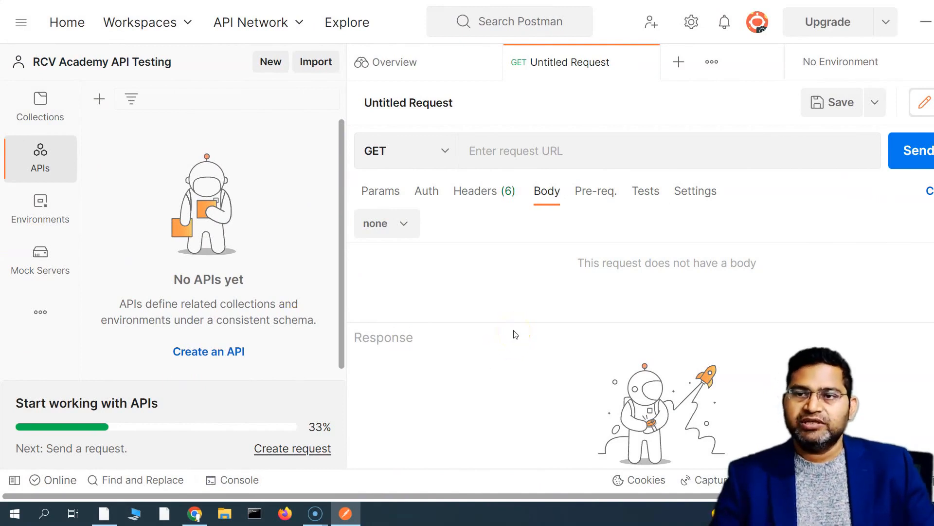
pyautogui.moveTo(331, 343)
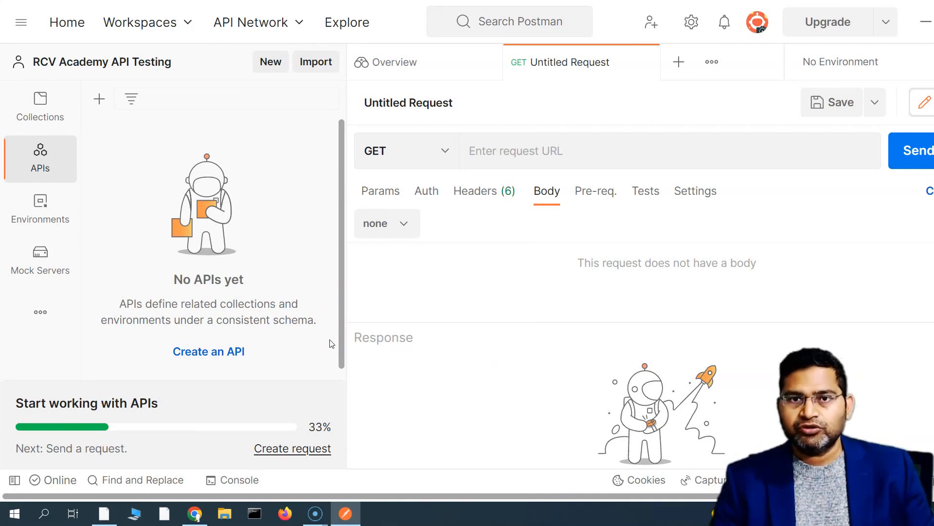
pyautogui.moveTo(335, 344)
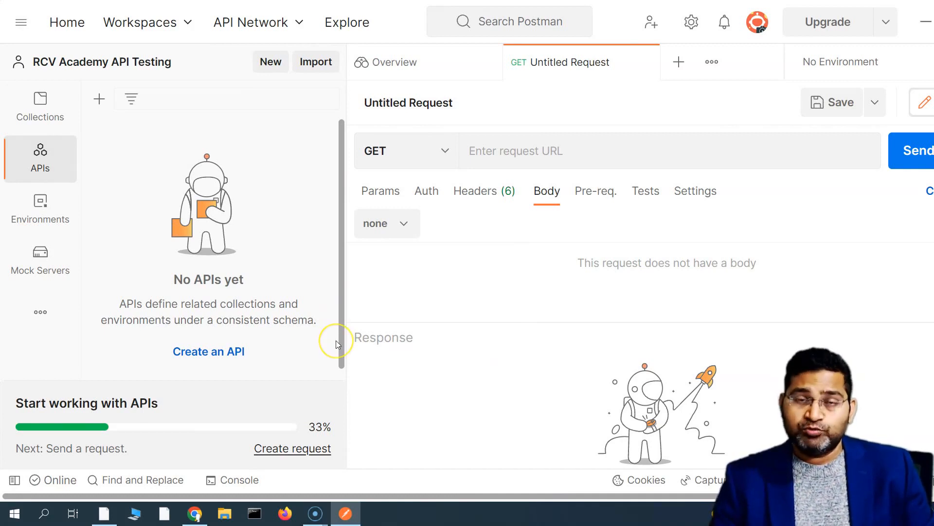